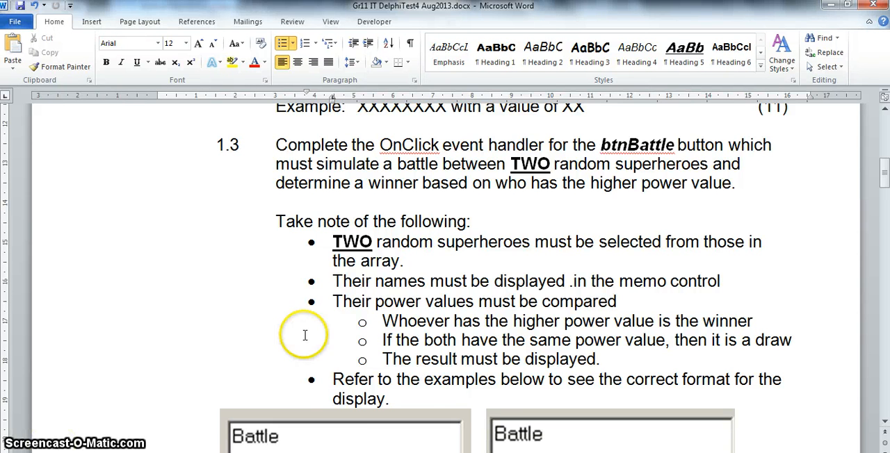
# Step: Scroll the Word document to the sample Hulk win and Daredevil–Punisher draw outputs
pyautogui.scroll(3)
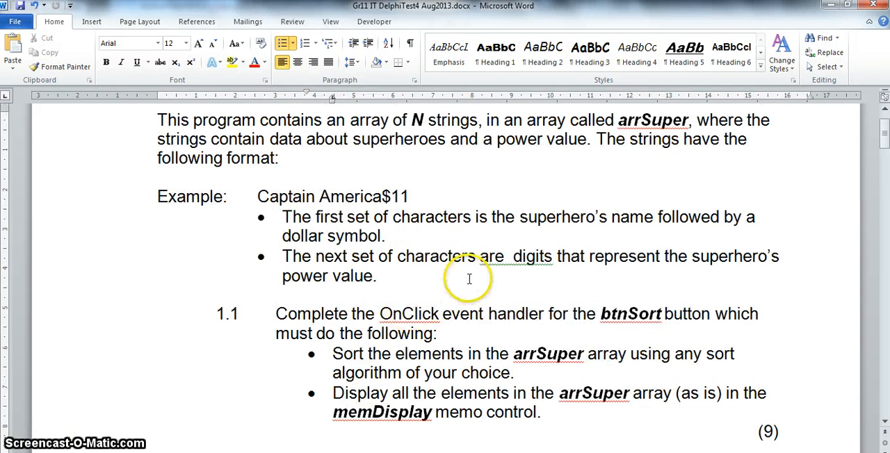
pyautogui.scroll(-3)
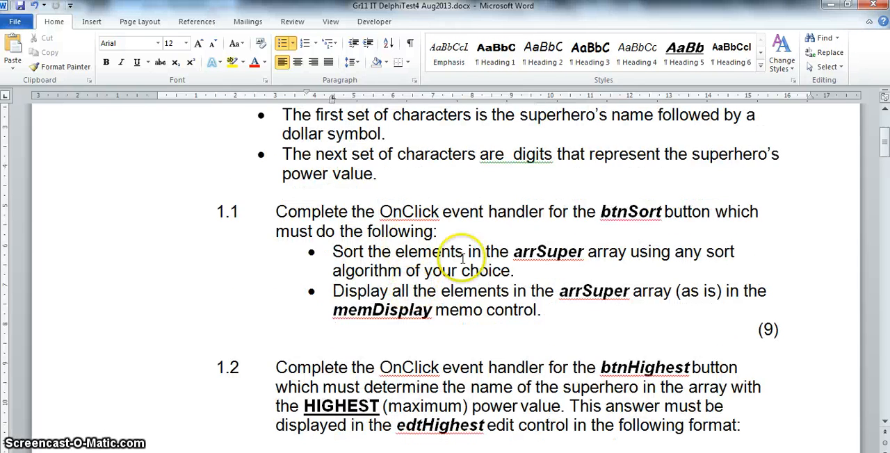
pyautogui.scroll(-3)
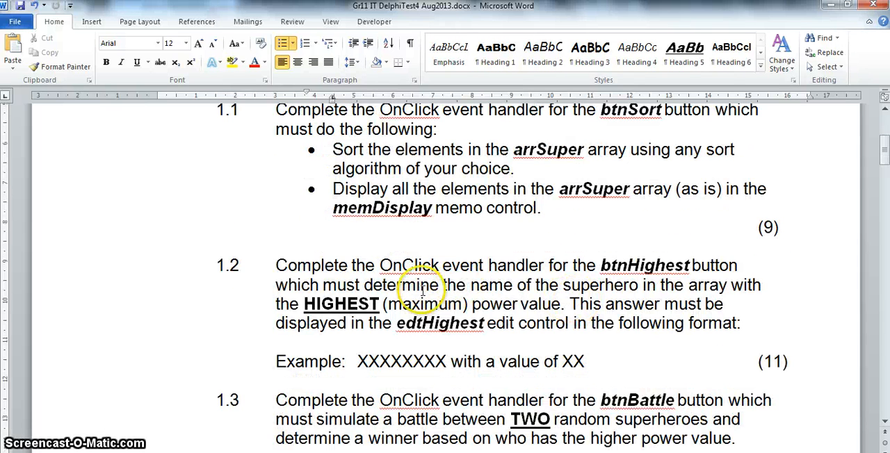
pyautogui.moveTo(529, 308)
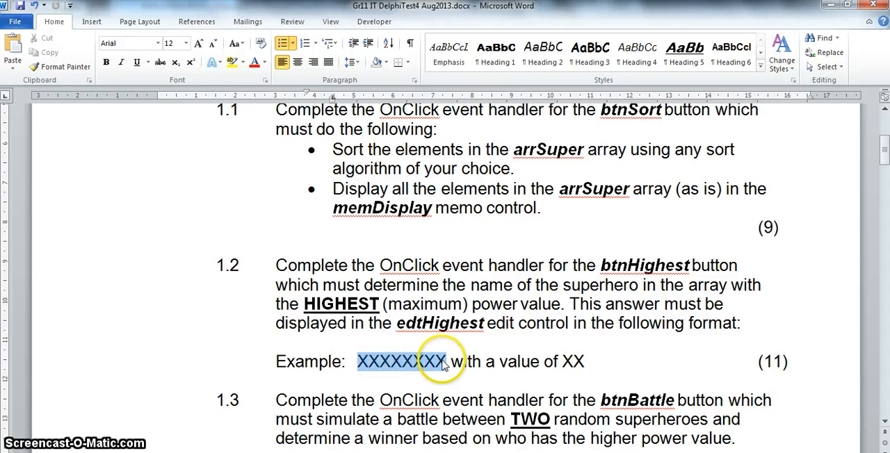
pyautogui.scroll(-3)
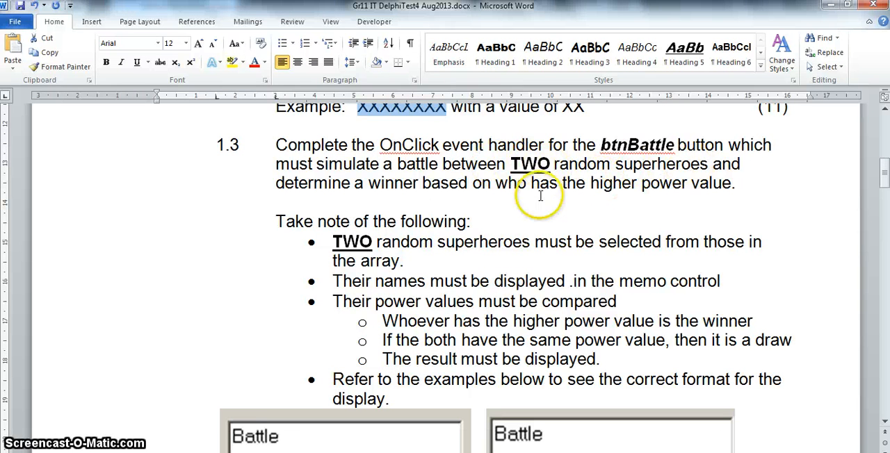
pyautogui.moveTo(662, 195)
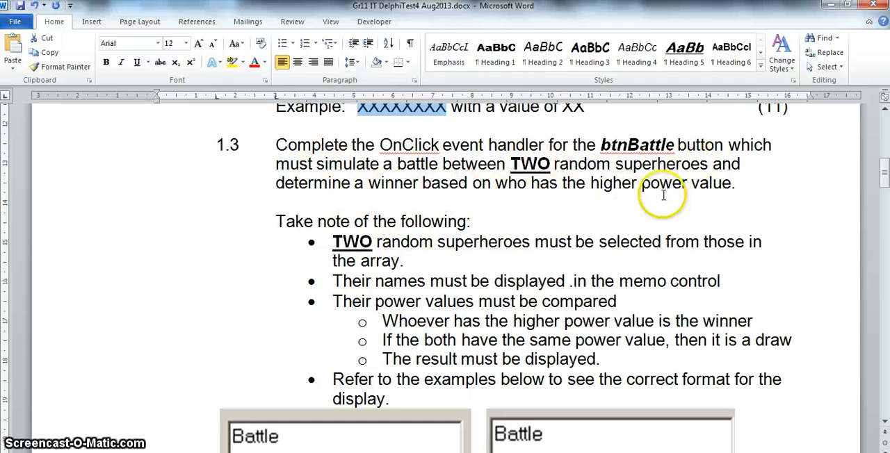
pyautogui.moveTo(359, 245)
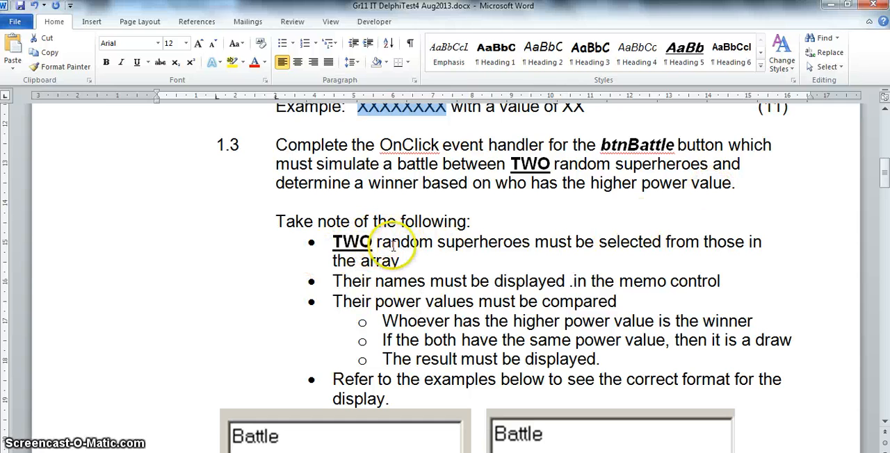
pyautogui.moveTo(500, 243)
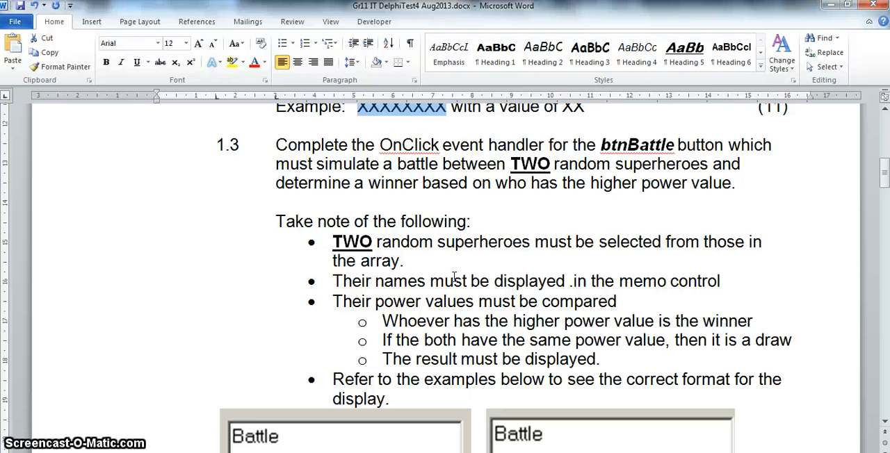
pyautogui.moveTo(646, 290)
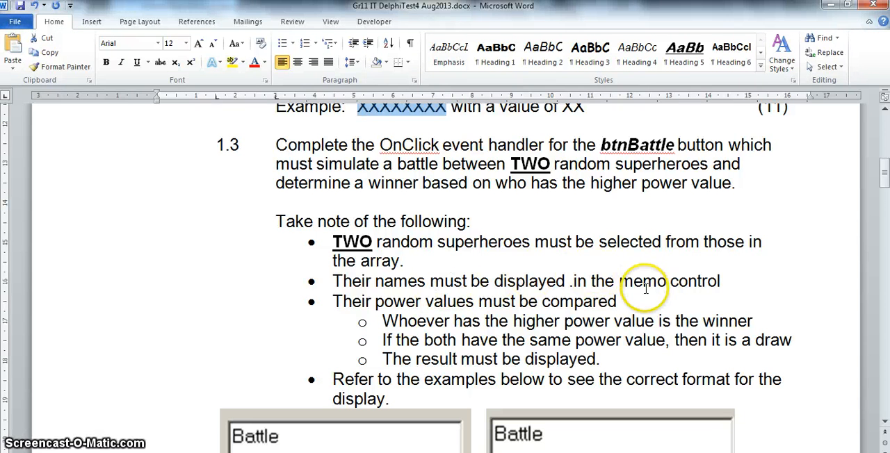
pyautogui.scroll(-3)
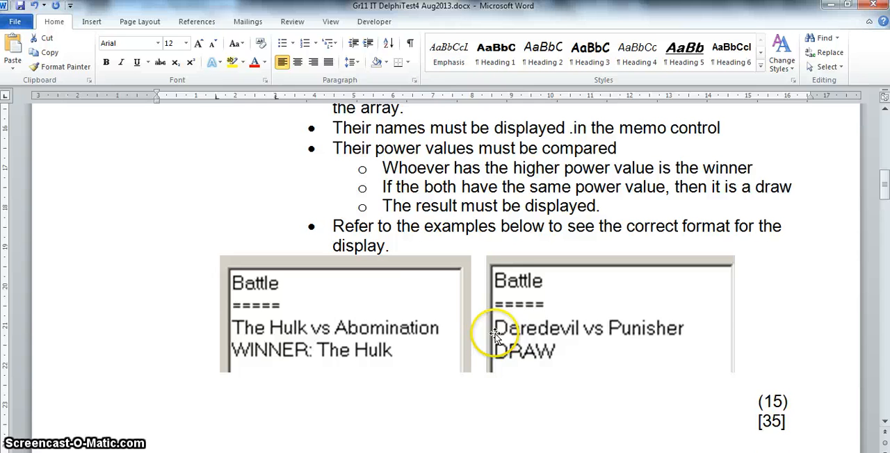
pyautogui.scroll(3)
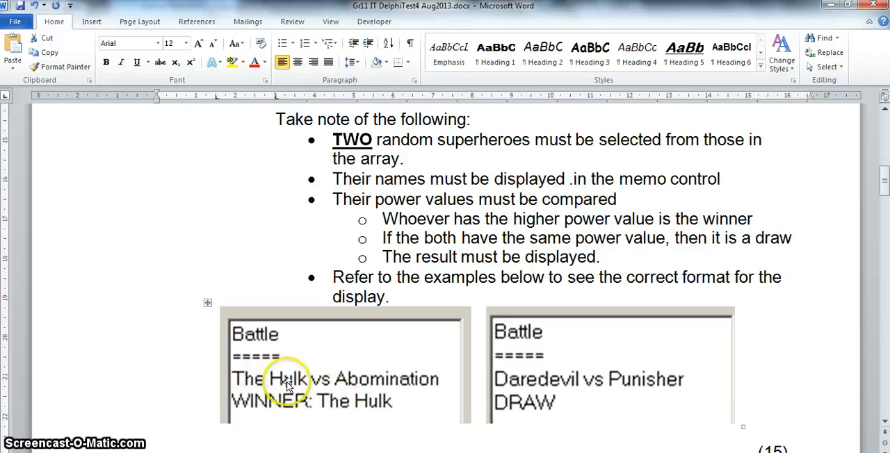
pyautogui.moveTo(332, 421)
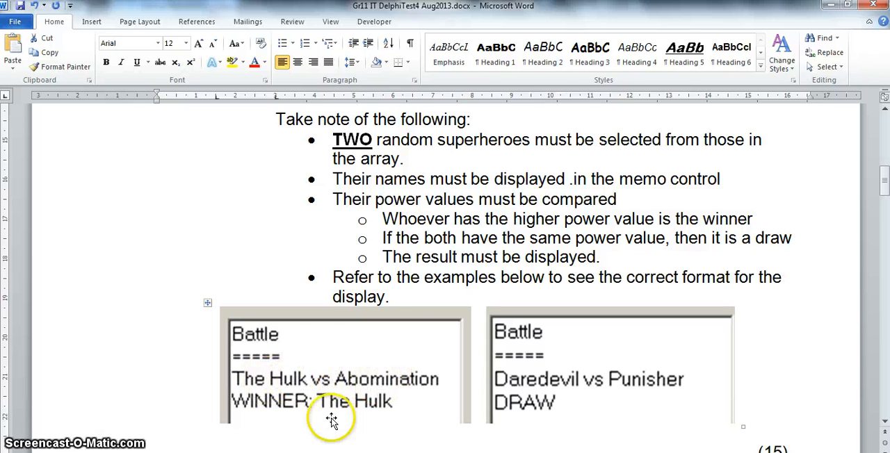
pyautogui.moveTo(541, 221)
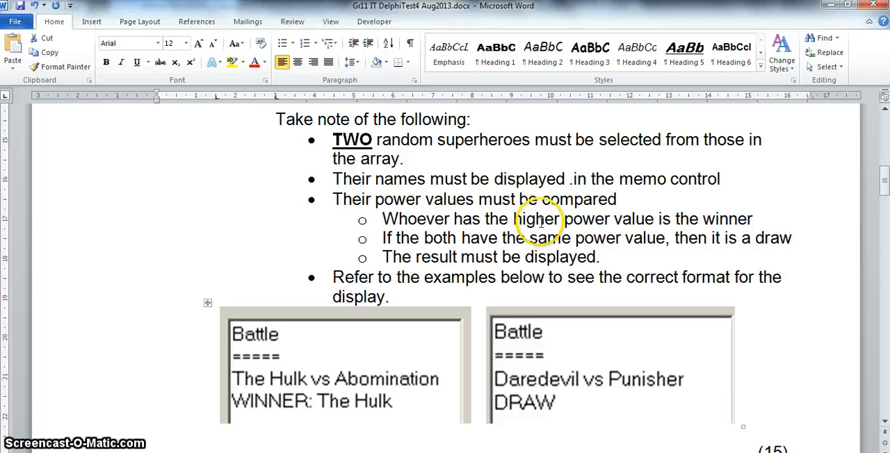
pyautogui.moveTo(528, 386)
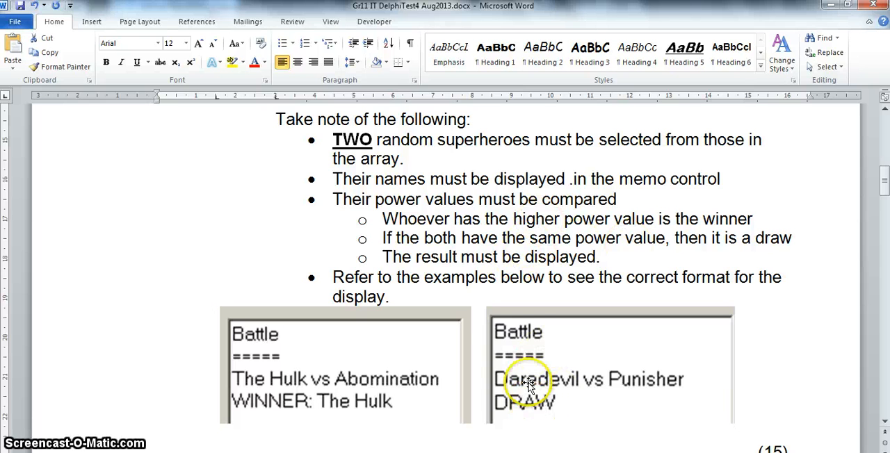
pyautogui.moveTo(282, 441)
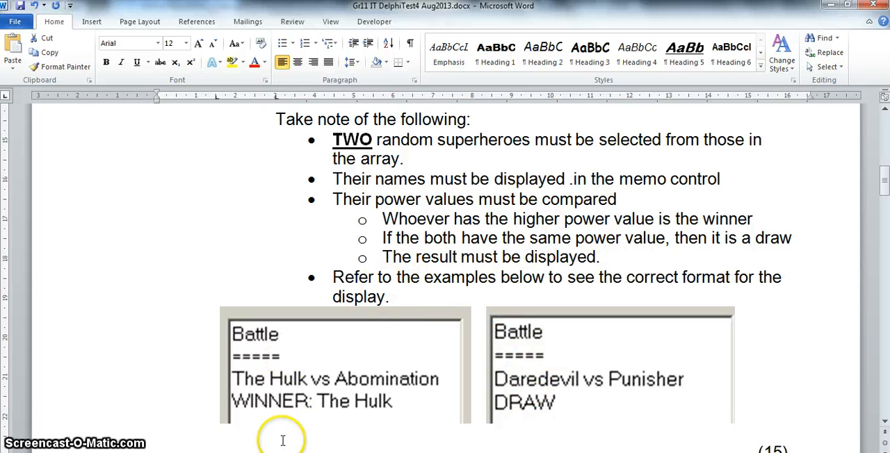
pyautogui.moveTo(407, 252)
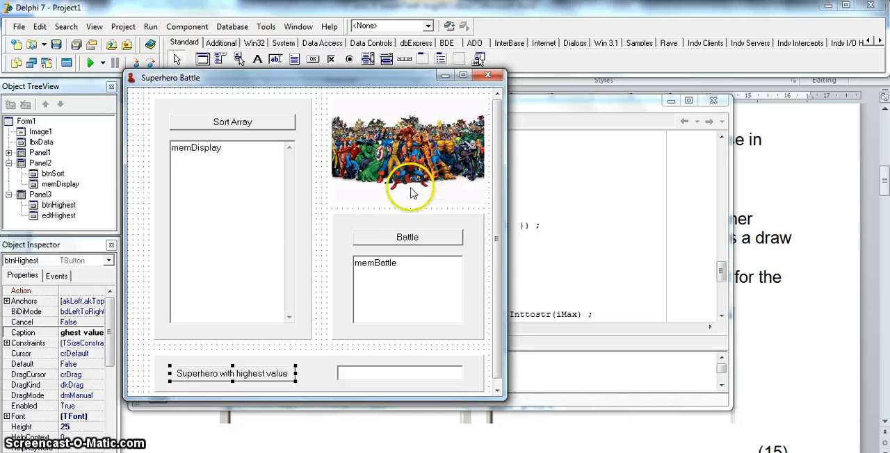
# Step: Open btnBattleClick in Unit1.pas and put the cursor below //Add code here
pyautogui.doubleClick(407, 237)
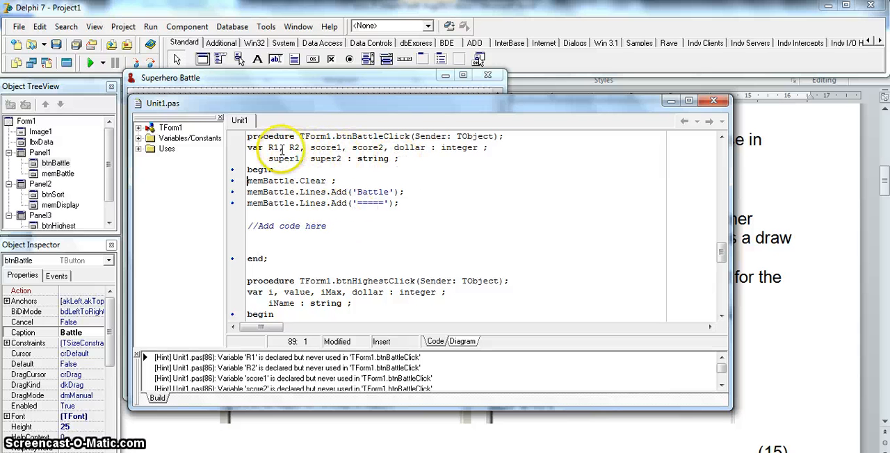
pyautogui.doubleClick(277, 147)
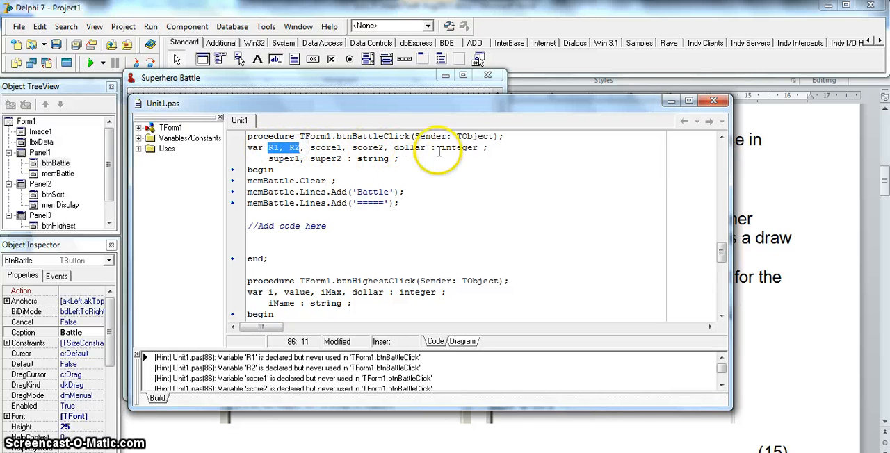
pyautogui.click(248, 237)
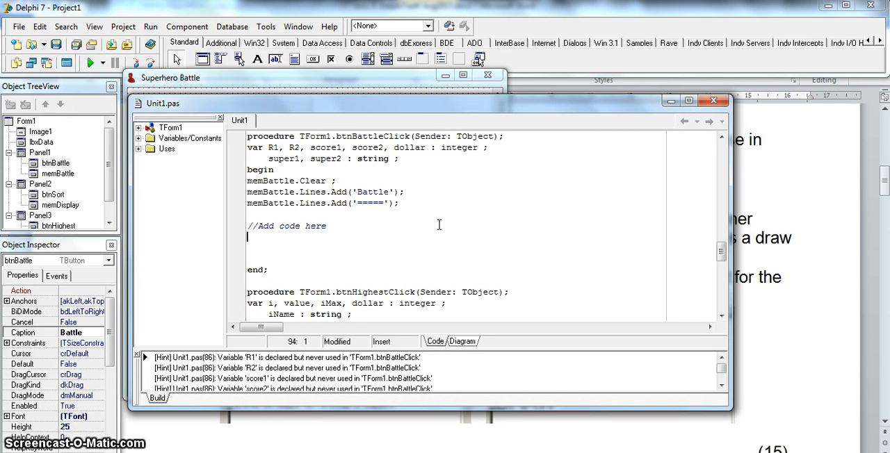
# Step: Type R1 := RandomRange(1,N); under the add-code comment
pyautogui.write('R1 :=')
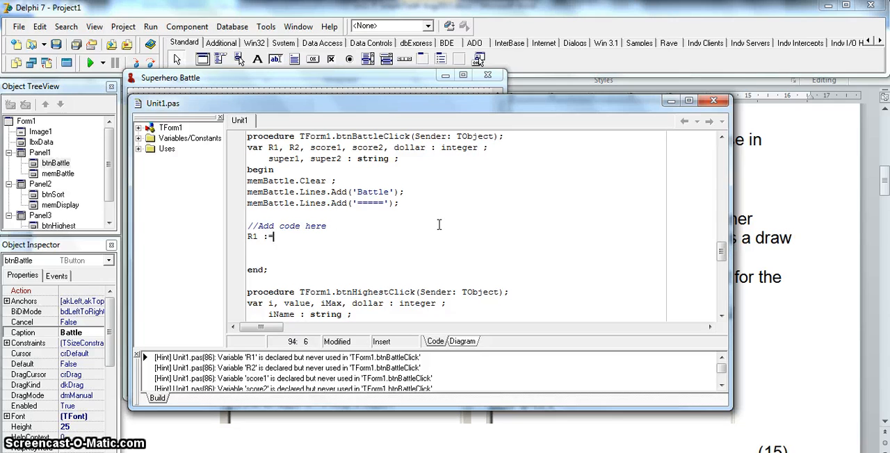
pyautogui.write('Rand')
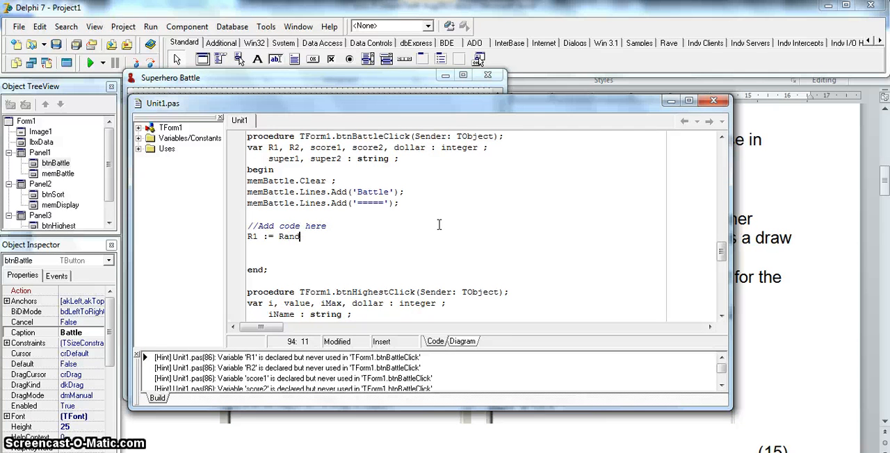
pyautogui.write('omRange (')
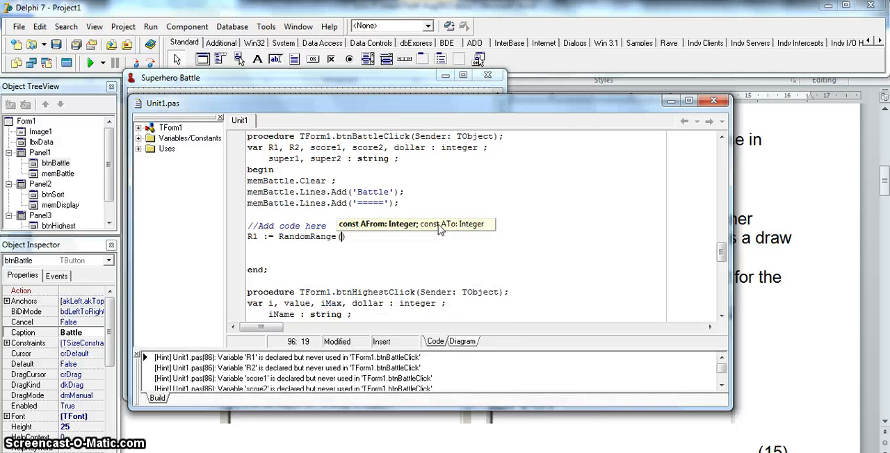
pyautogui.write('1,')
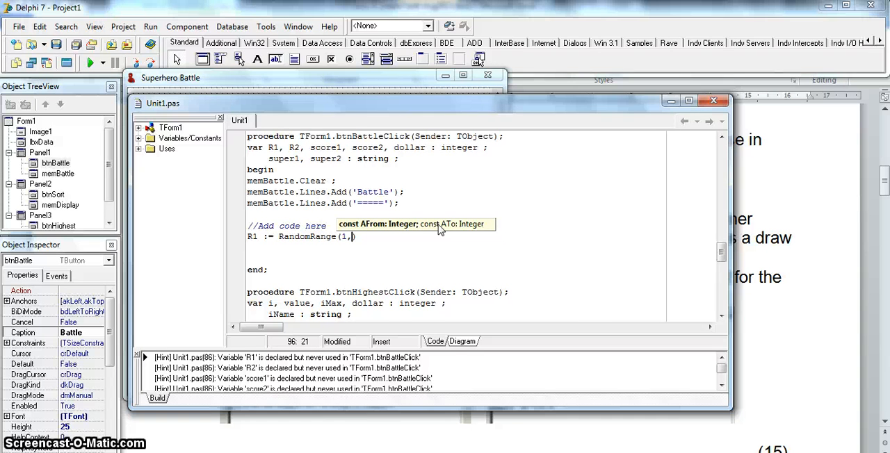
pyautogui.write('N);')
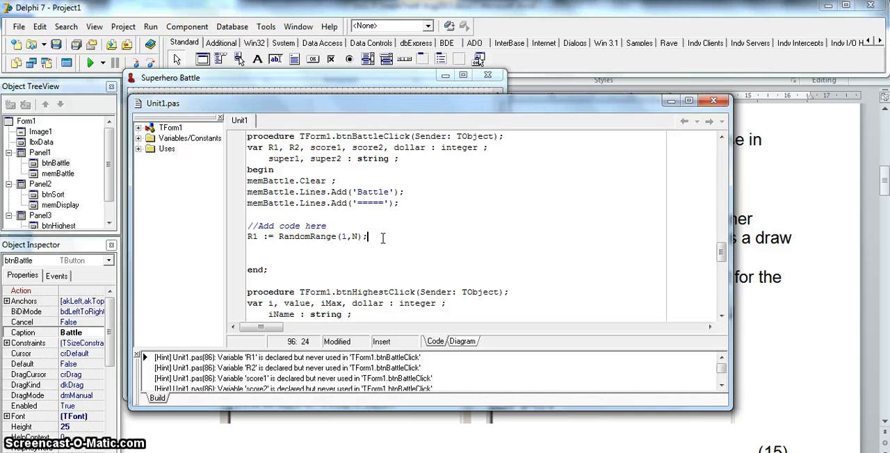
# Step: Type R2 := RandomRange(1,N) on the following line
pyautogui.write('R')
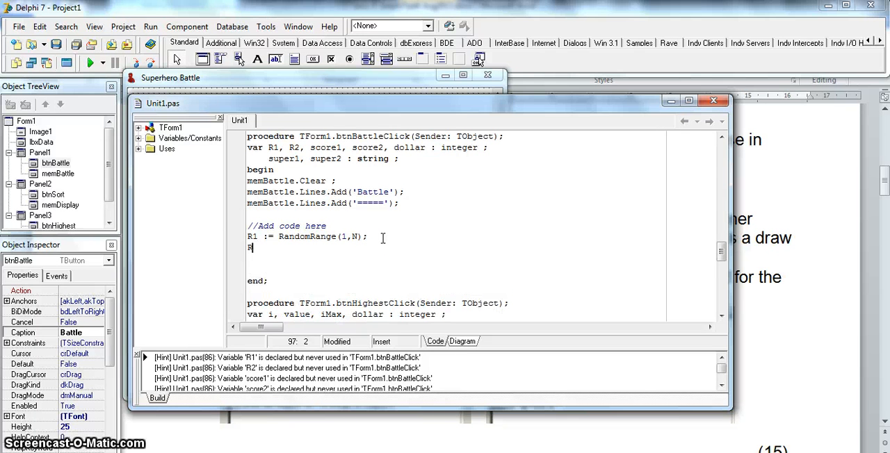
pyautogui.write('R2 :=')
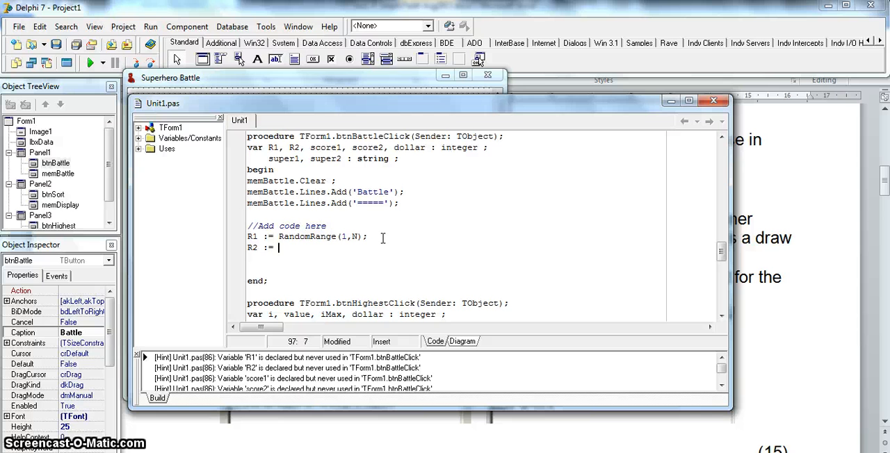
pyautogui.write('Random')
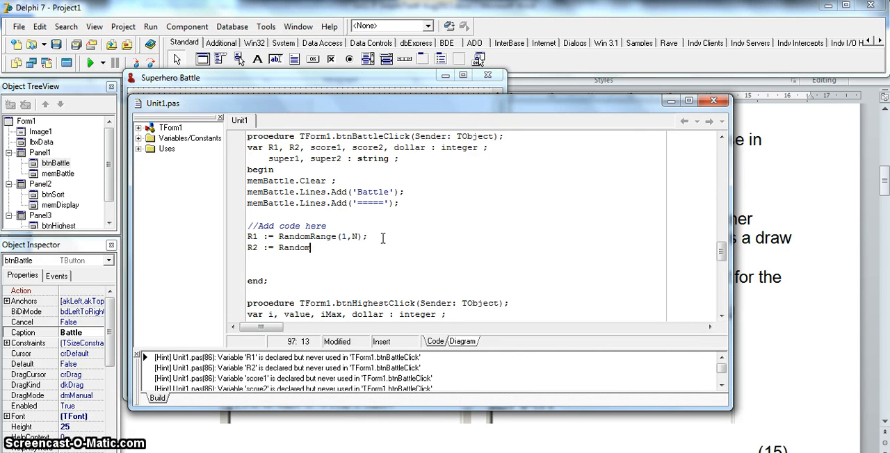
pyautogui.write('Range')
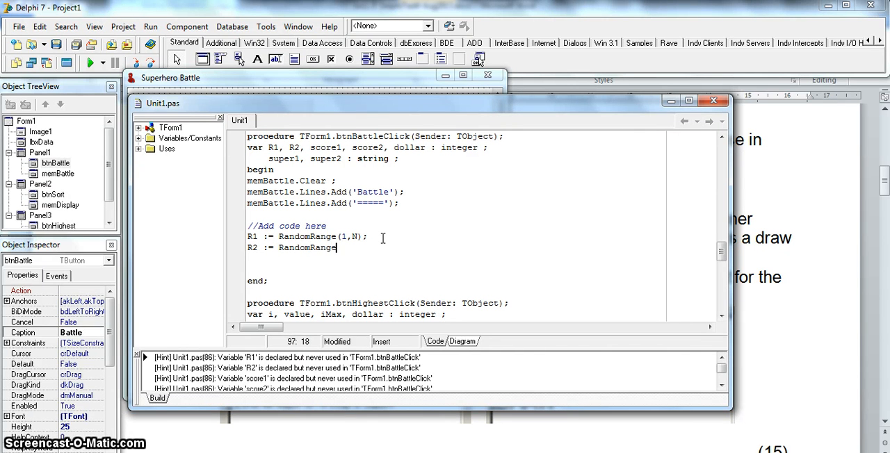
pyautogui.write('(1,')
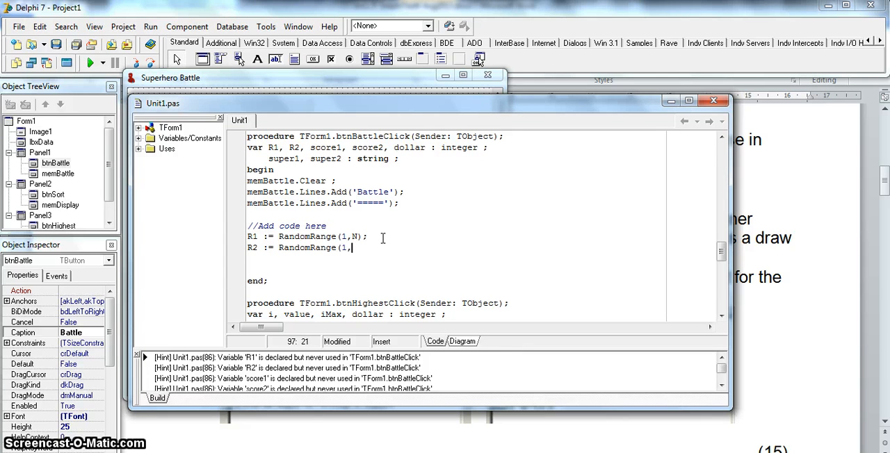
pyautogui.write('N) ;')
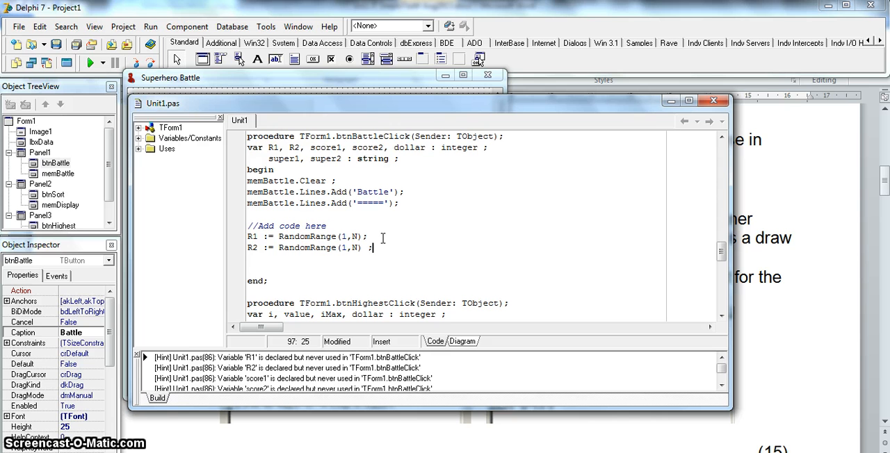
pyautogui.moveTo(325, 221)
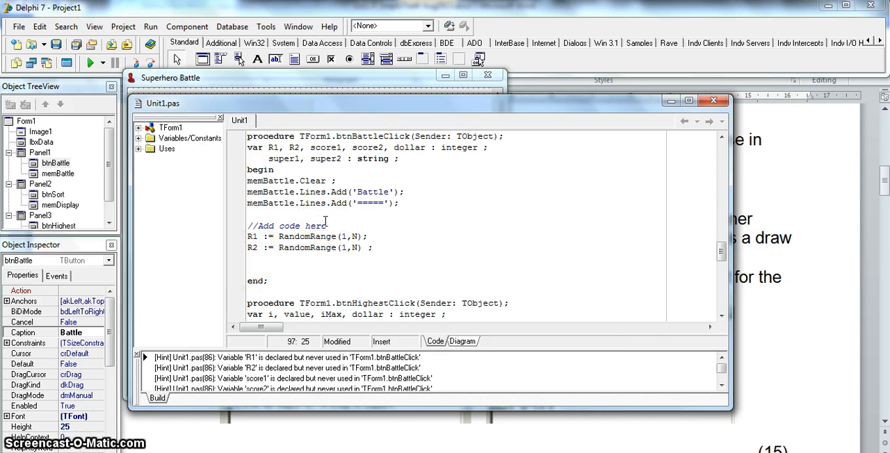
# Step: Insert a 'repeat' line between the R1 and R2 RandomRange lines
pyautogui.doubleClick(252, 249)
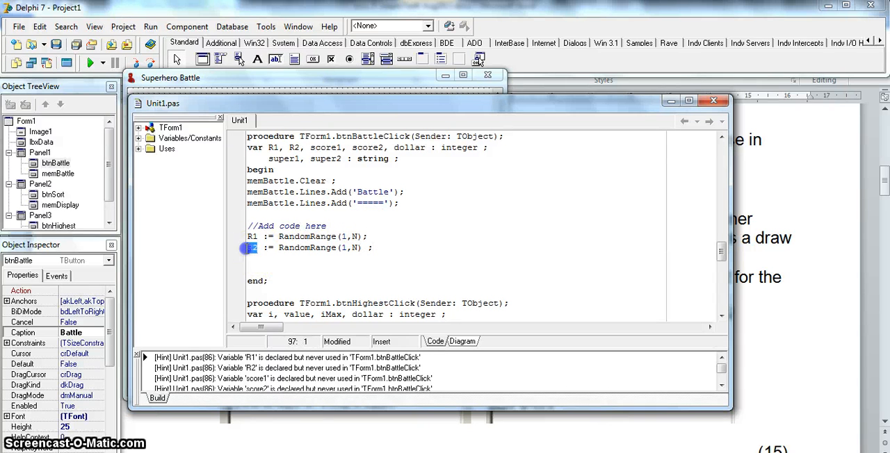
pyautogui.click(252, 236)
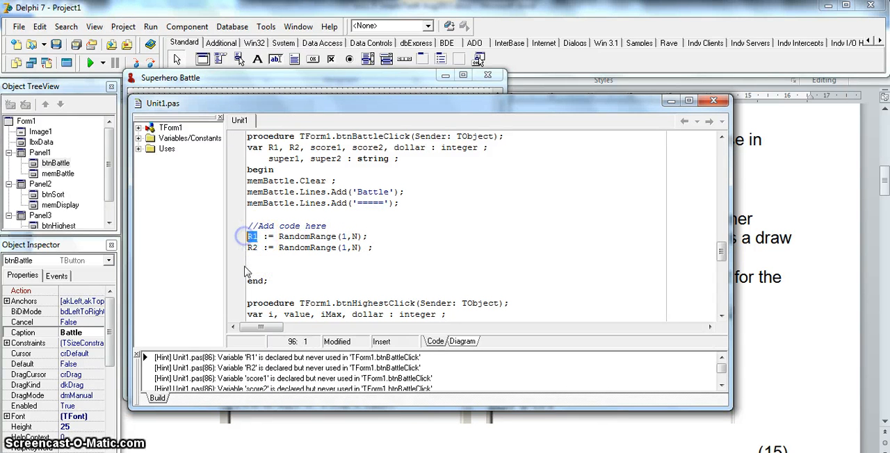
pyautogui.press('Return')
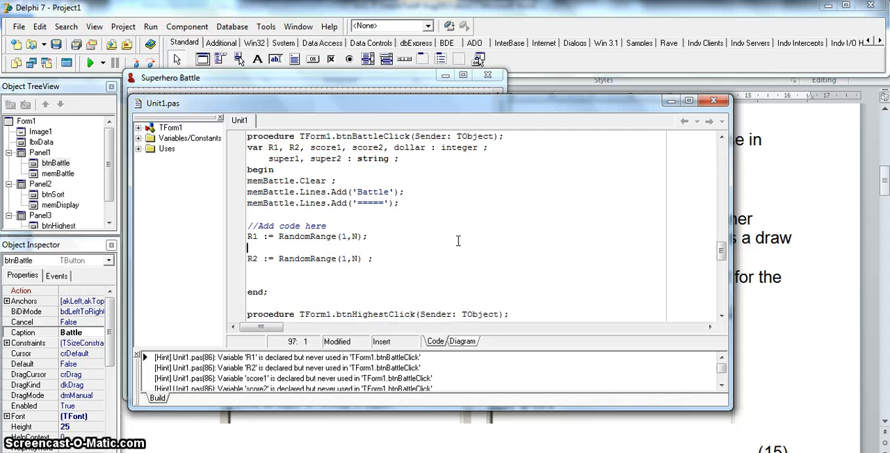
pyautogui.moveTo(351, 273)
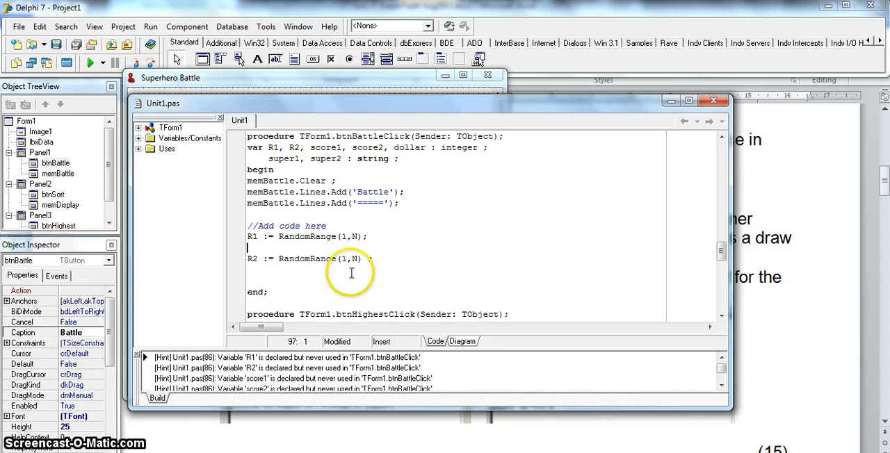
pyautogui.doubleClick(252, 259)
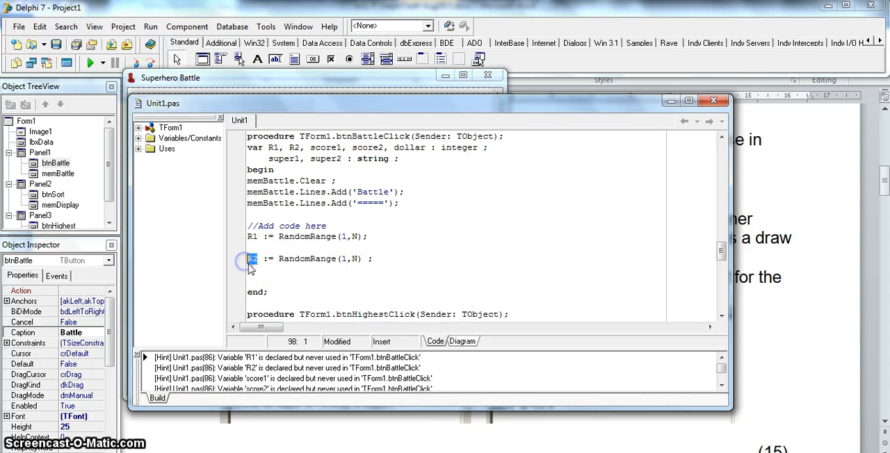
pyautogui.moveTo(251, 236)
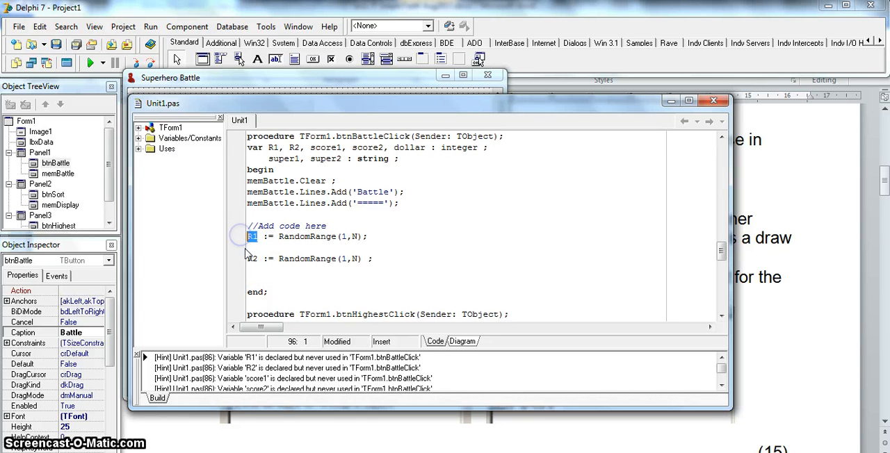
pyautogui.write('repeat')
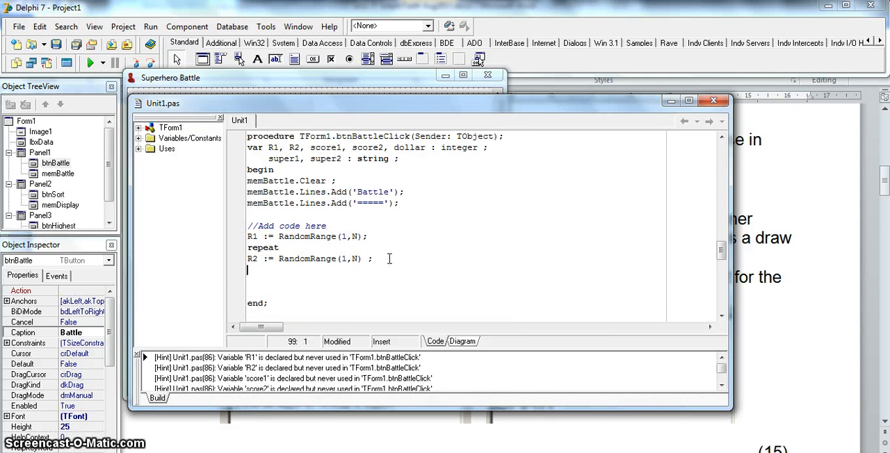
# Step: Add 'until r1 <> r2;' after the R2 assignment
pyautogui.write('until')
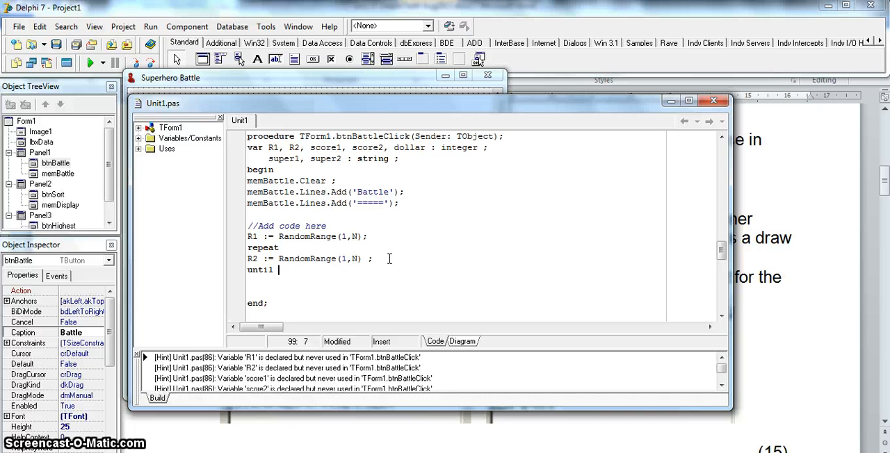
pyautogui.write('r1')
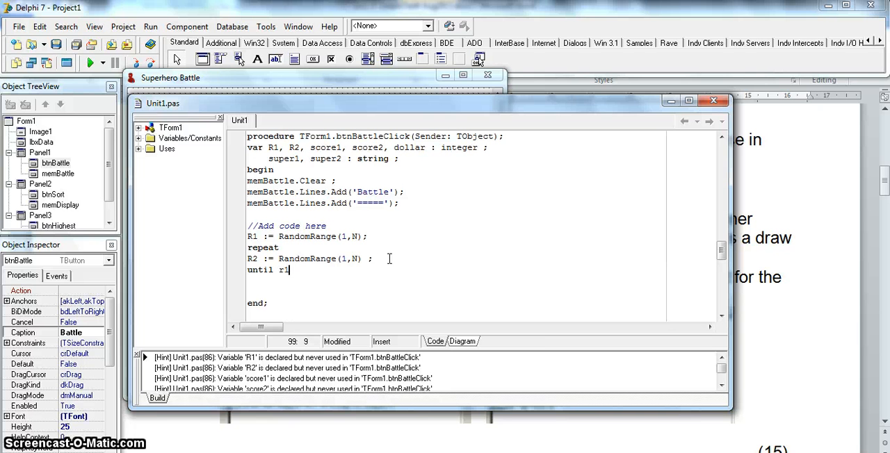
pyautogui.write('<>')
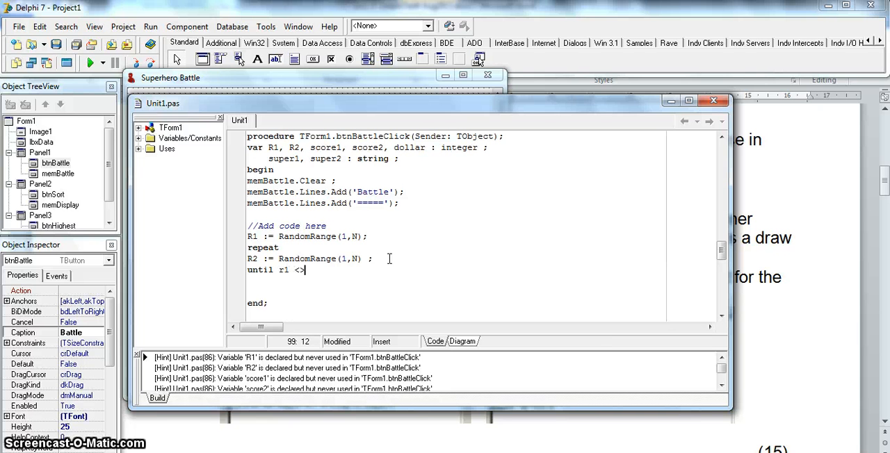
pyautogui.write('r2')
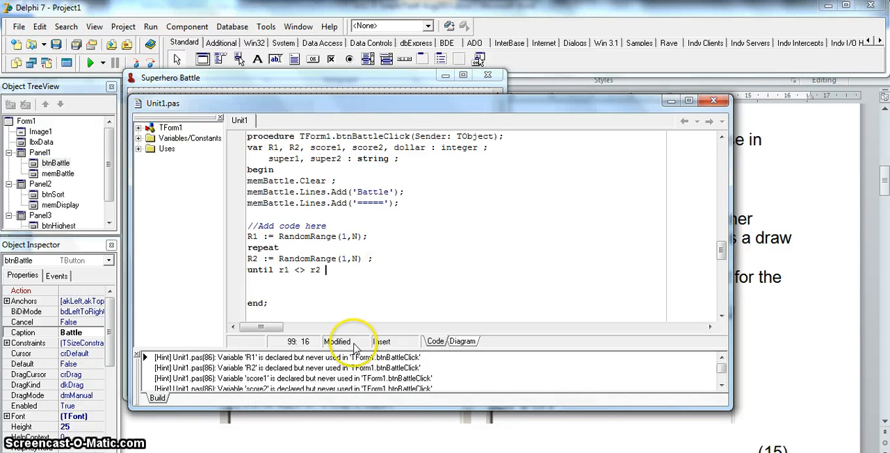
pyautogui.write(';')
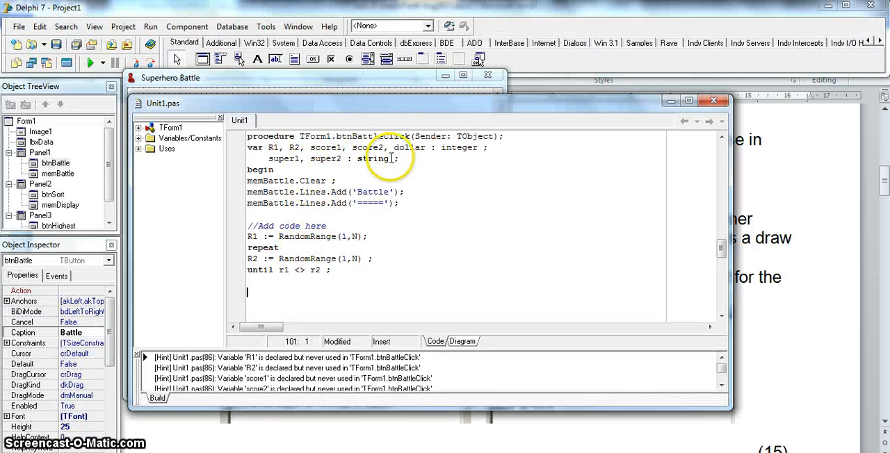
# Step: Start a 'super1 :=' assignment below the until line
pyautogui.doubleClick(283, 158)
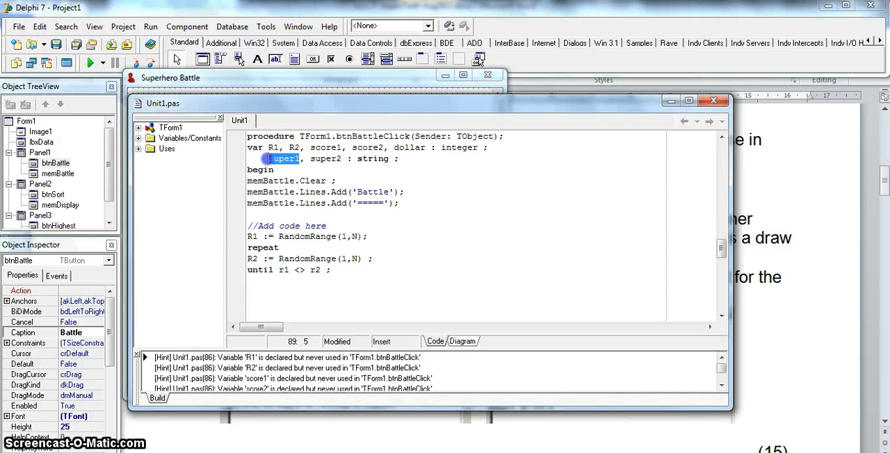
pyautogui.click(348, 290)
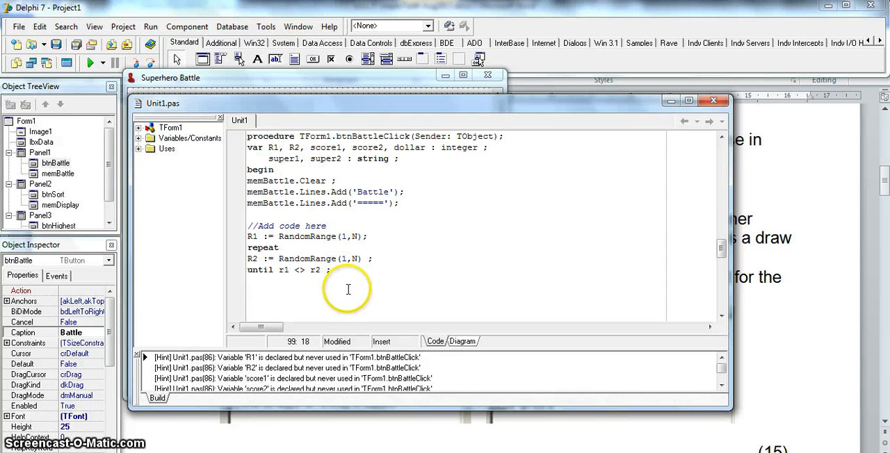
pyautogui.write('=')
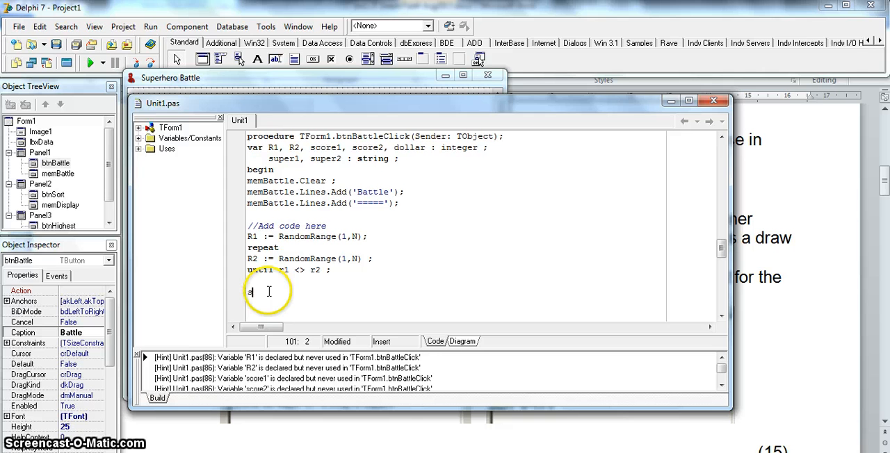
pyautogui.write('super1 :')
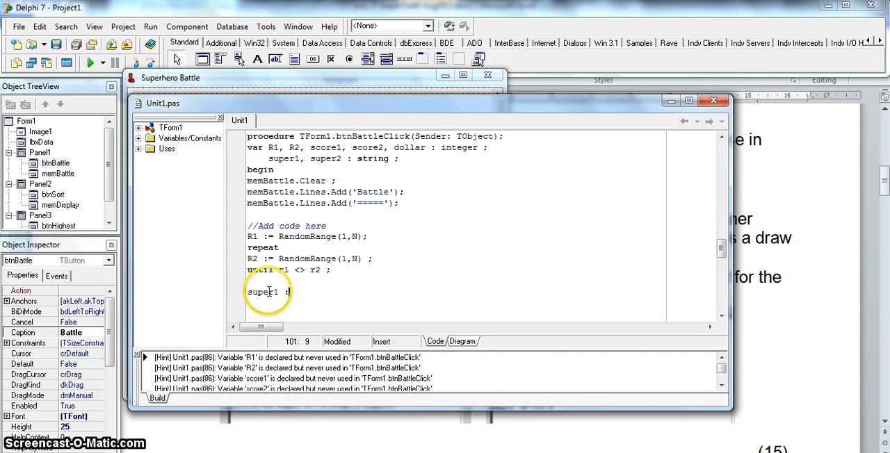
# Step: Continue the super1 line with Copy(arrSuper[R1], 1,
pyautogui.click(254, 236)
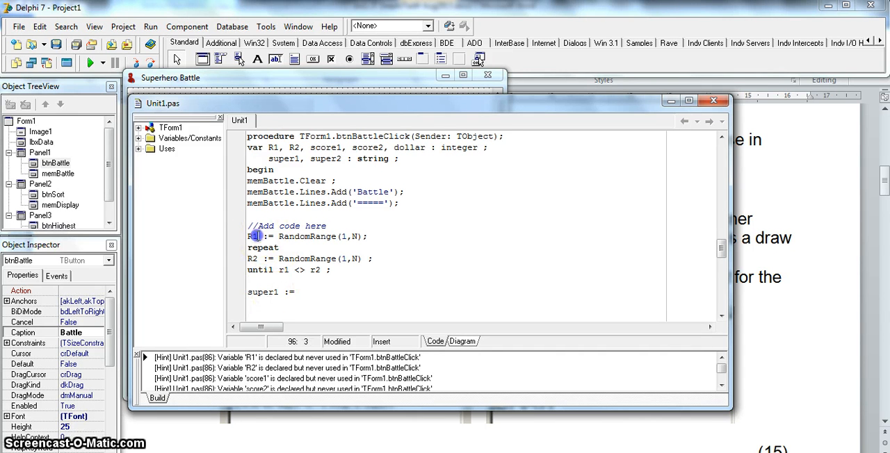
pyautogui.click(363, 301)
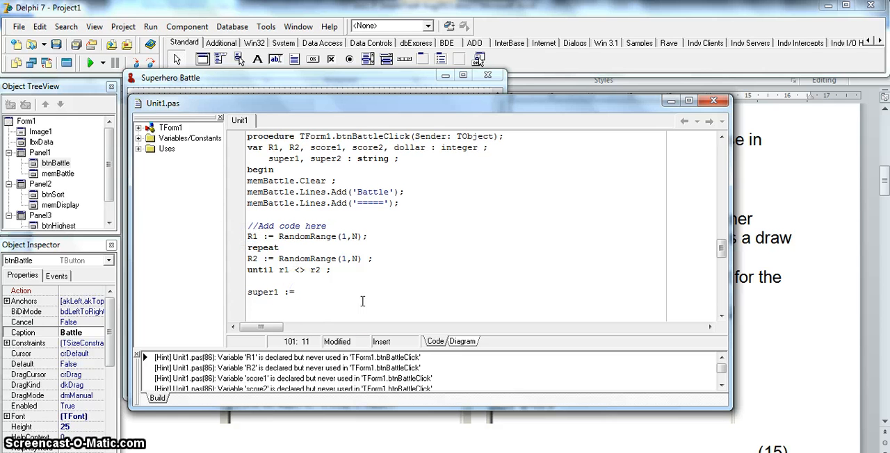
pyautogui.write('Co')
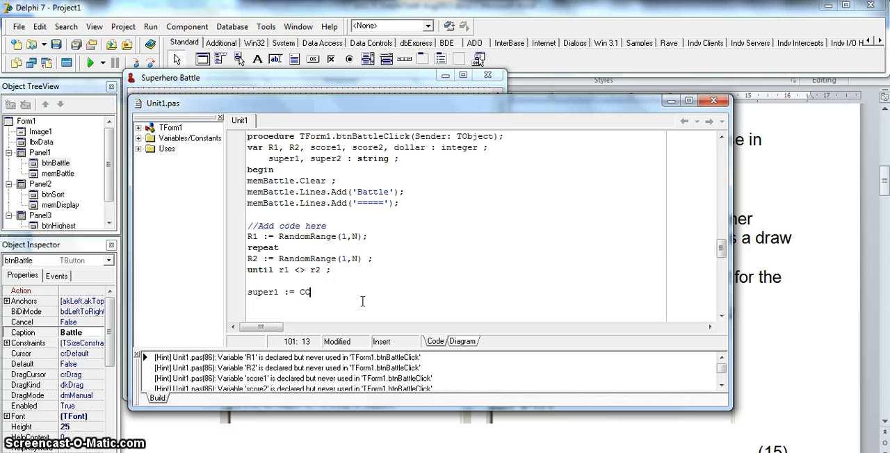
pyautogui.write('py')
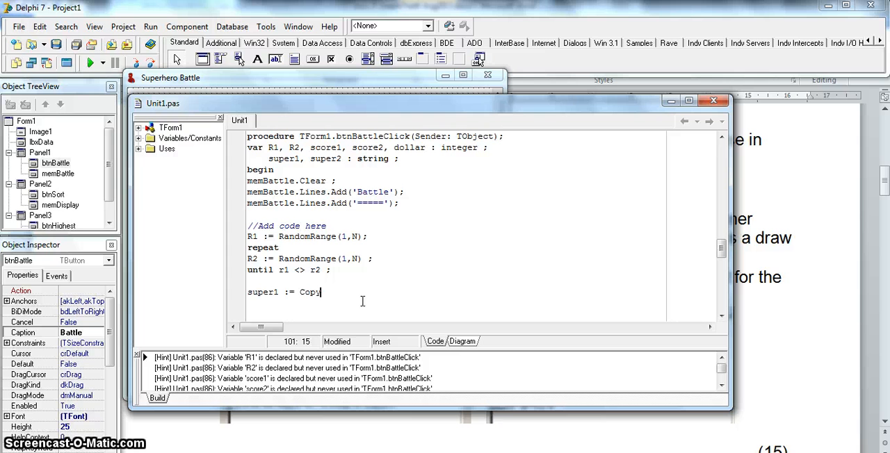
pyautogui.write('(arrSuper')
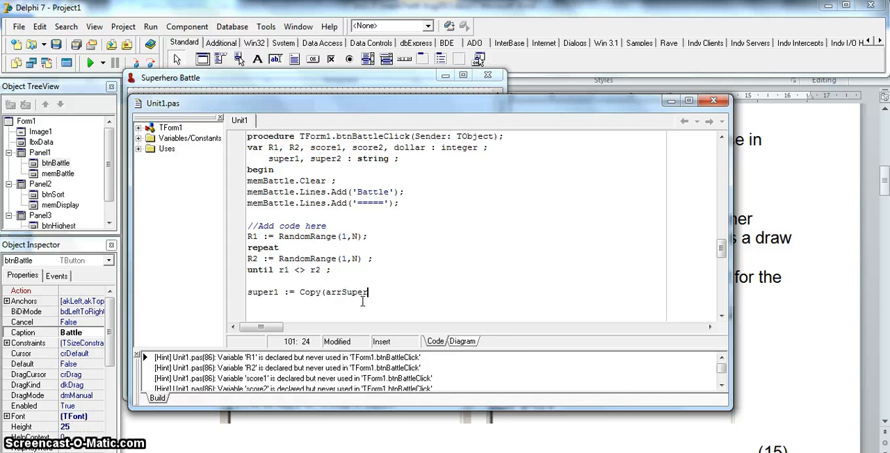
pyautogui.write('[R1')
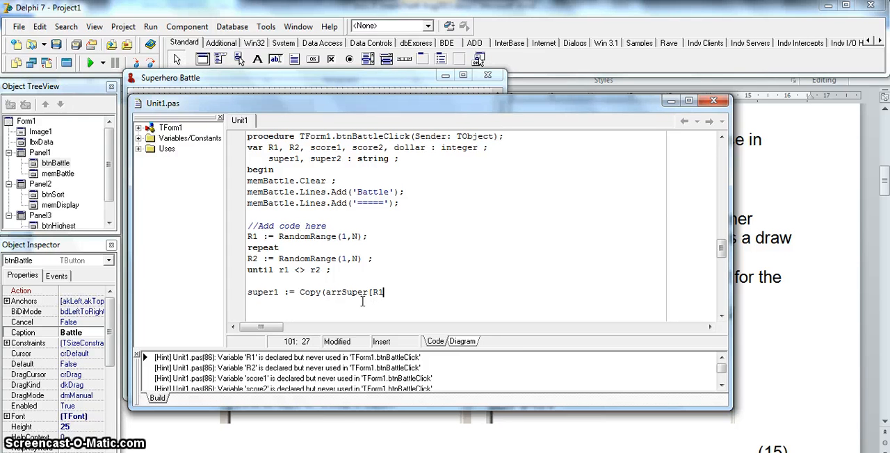
pyautogui.write('])')
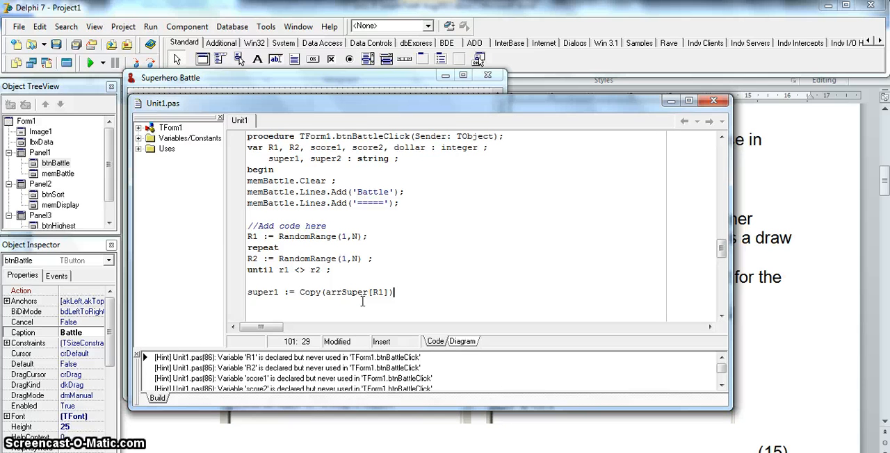
pyautogui.write(', 1')
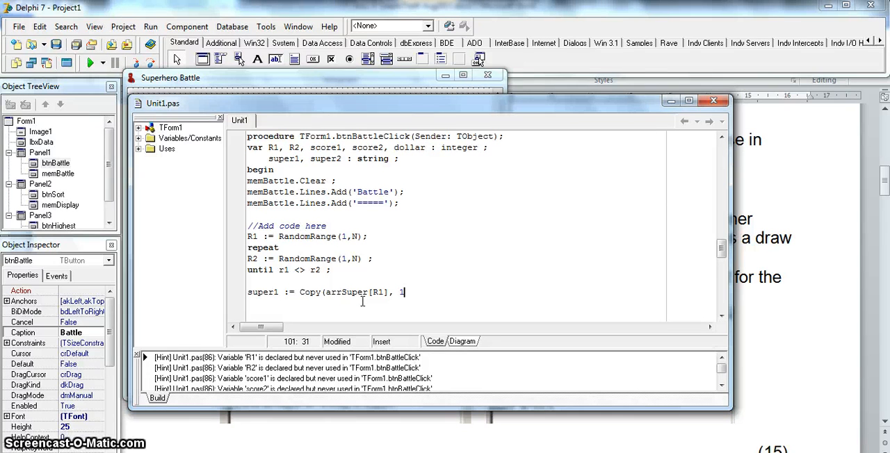
pyautogui.write(',')
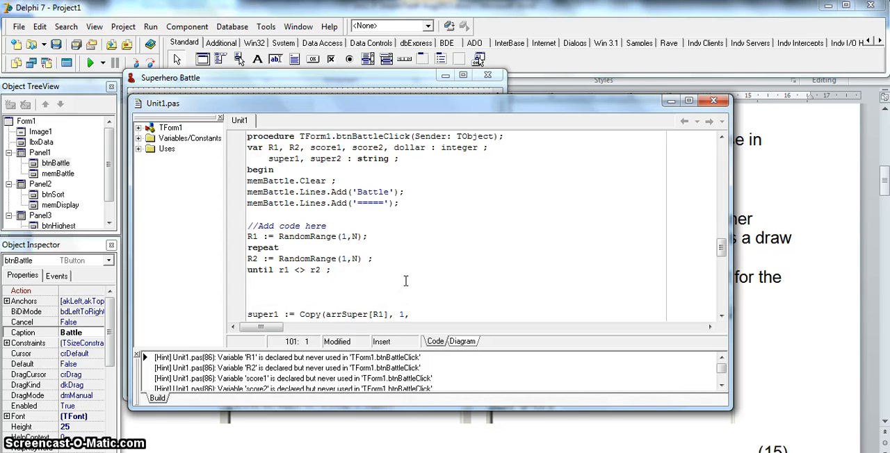
# Step: Type dollar := pos('$', arrSuper[R1]) to locate the dollar sign
pyautogui.write('dollar')
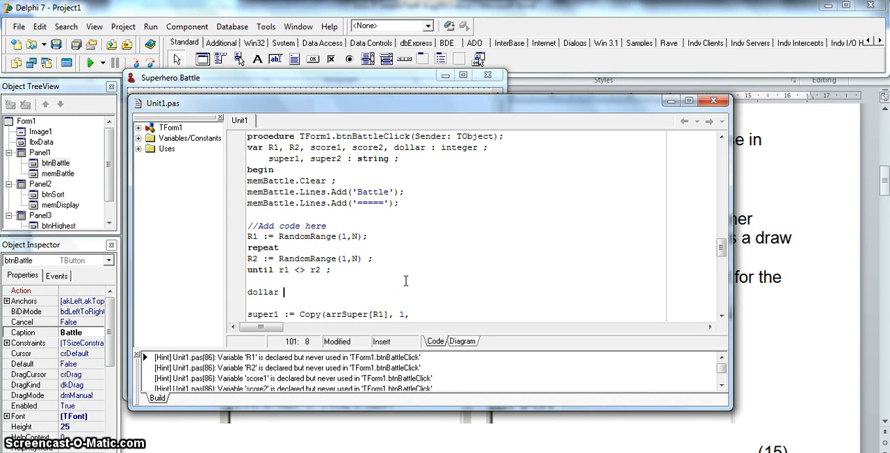
pyautogui.write(':=')
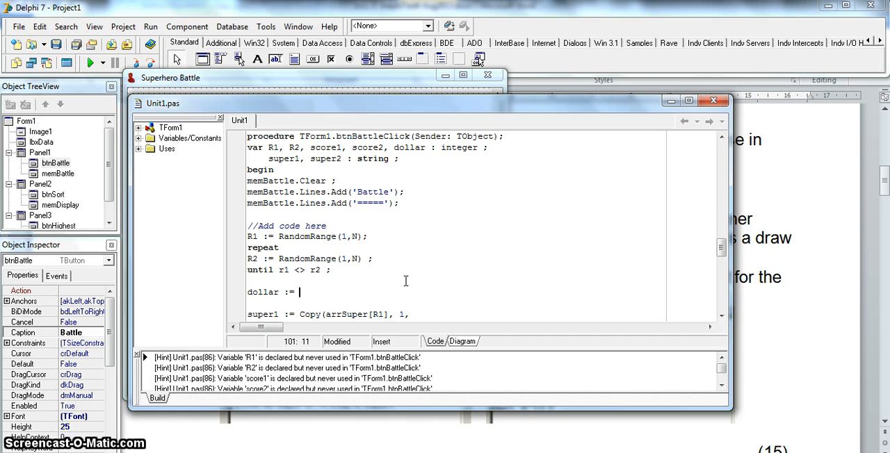
pyautogui.write('pos(')
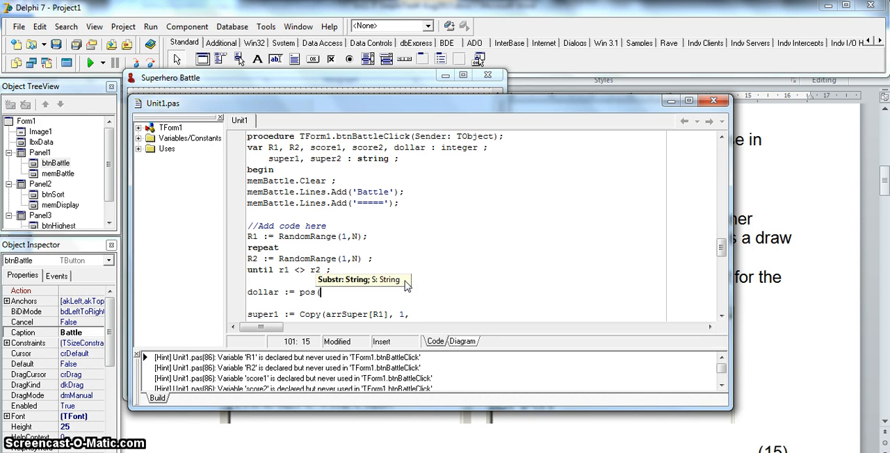
pyautogui.write("'$")
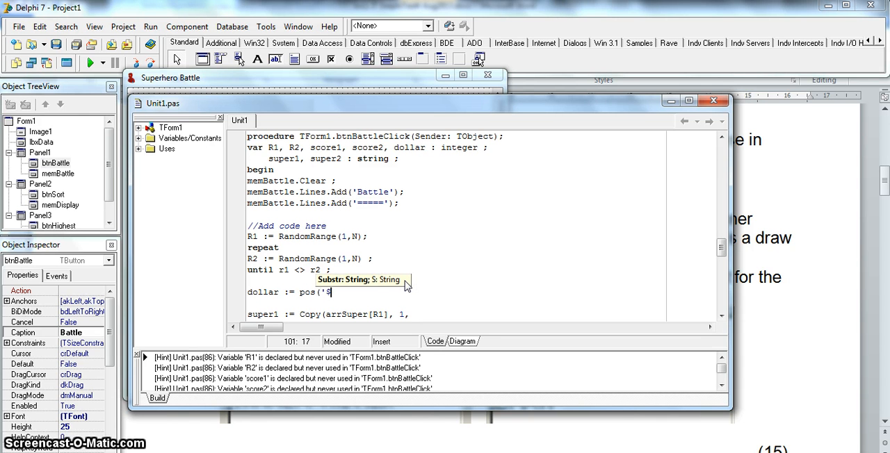
pyautogui.write("',")
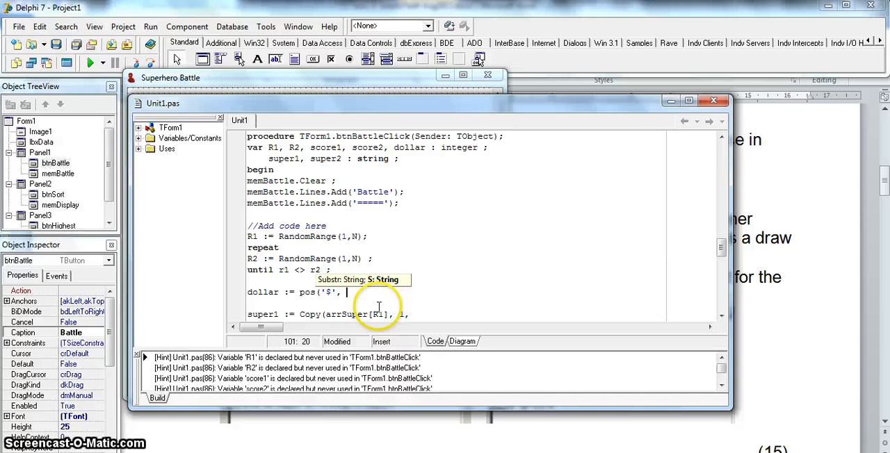
pyautogui.write('ar:Super')
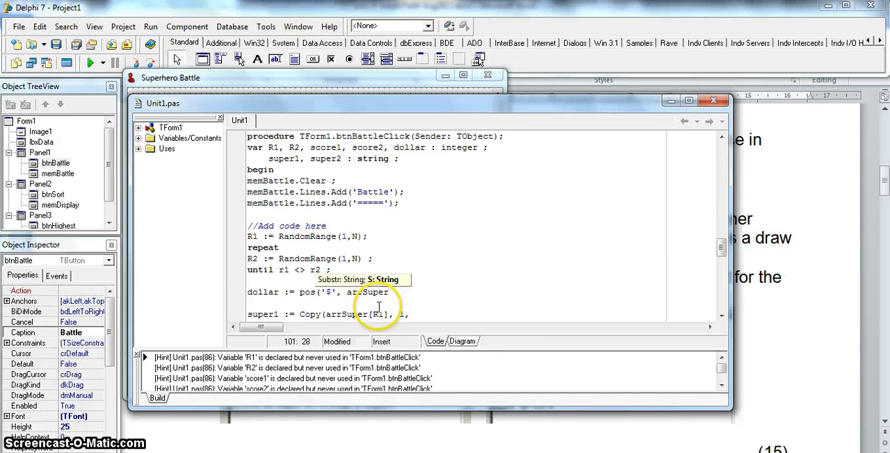
pyautogui.write('[R1]')
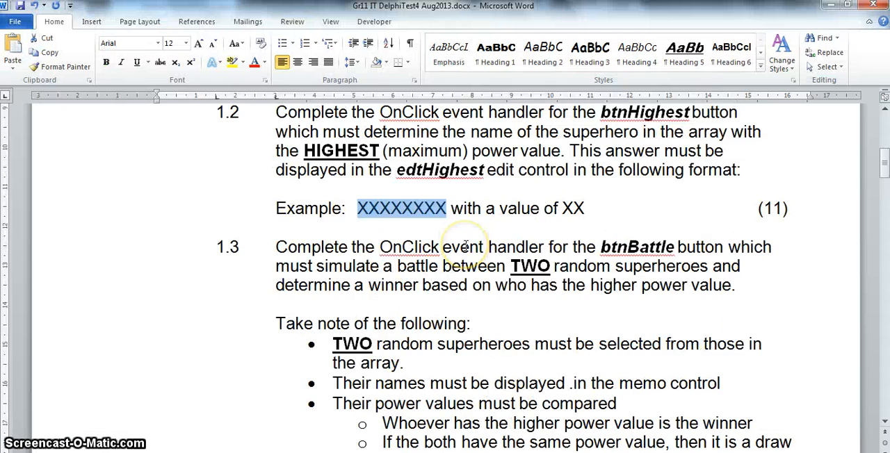
# Step: Scroll up in Word to reread question 1.3's battle requirements
pyautogui.scroll(3)
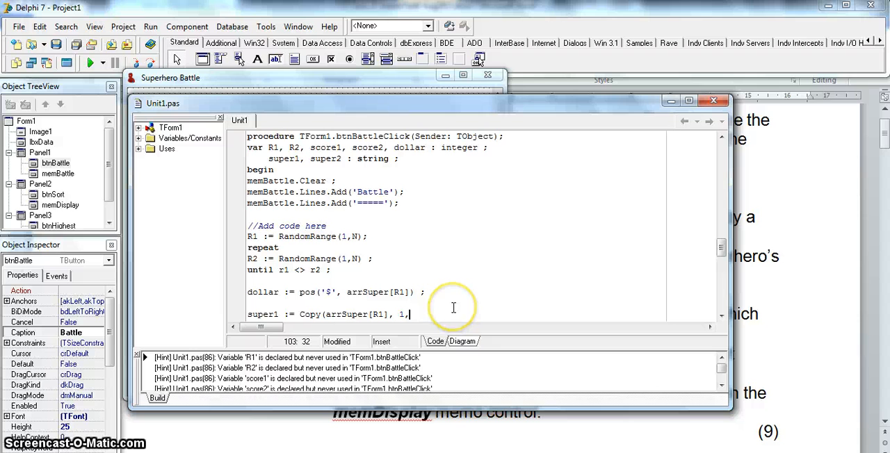
# Step: Finish the super1 line as Copy(arrSuper[R1], 1, dollar - 1);
pyautogui.write('doll')
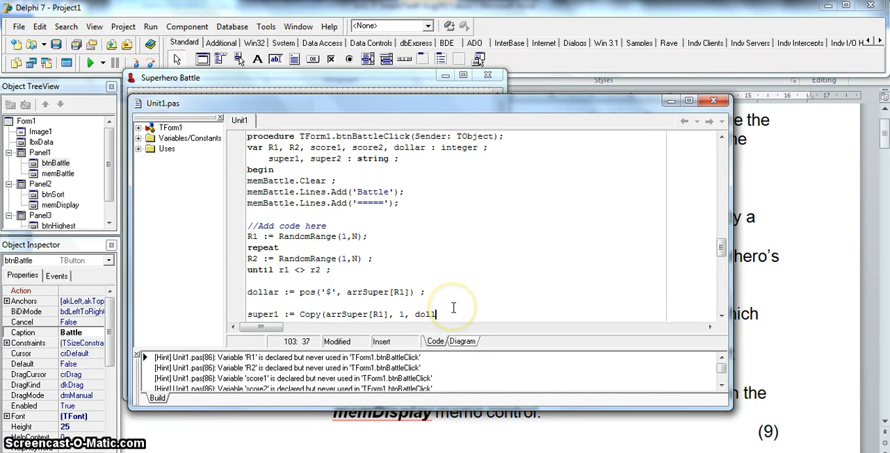
pyautogui.write('ar =')
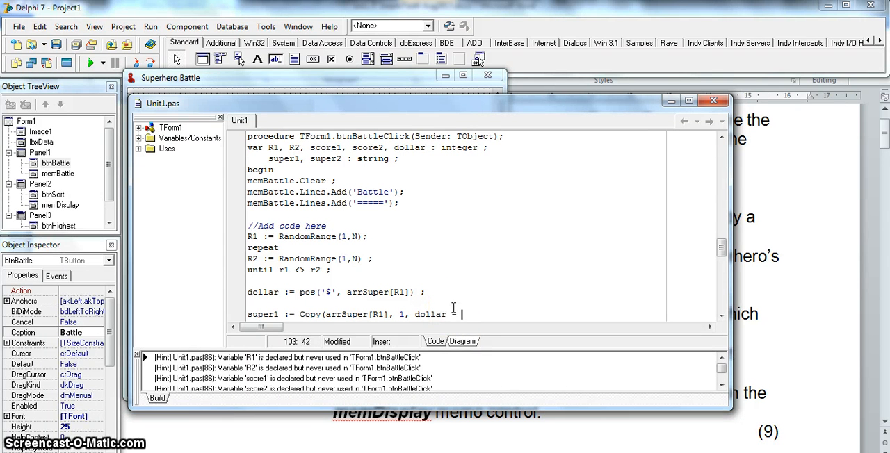
pyautogui.write('1) ;')
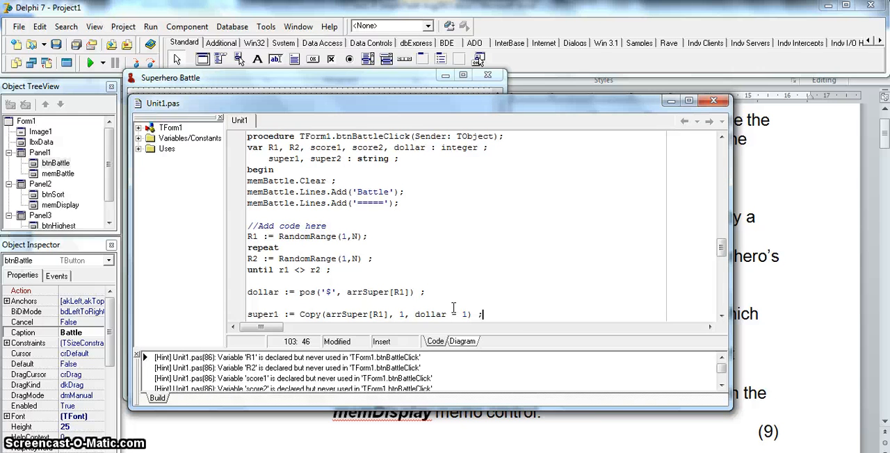
pyautogui.scroll(-3)
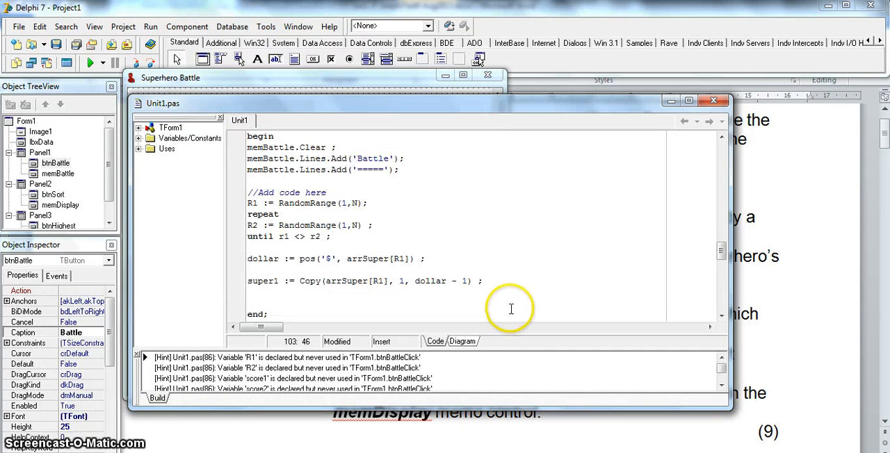
pyautogui.scroll(3)
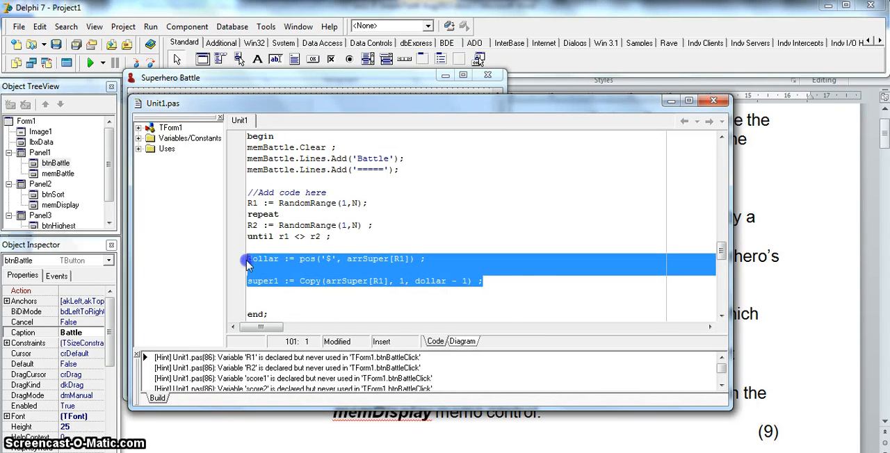
# Step: Paste the dollar and super1 lines below, changing them to R2 and super2
pyautogui.click(509, 282)
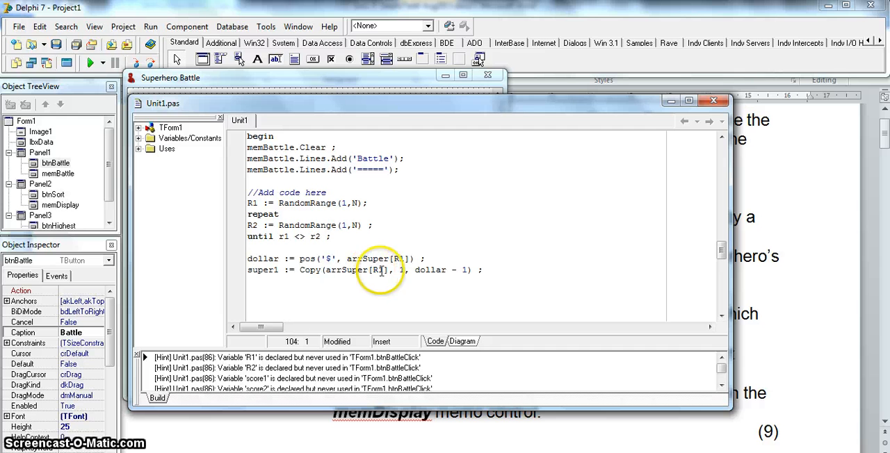
pyautogui.moveTo(381, 270)
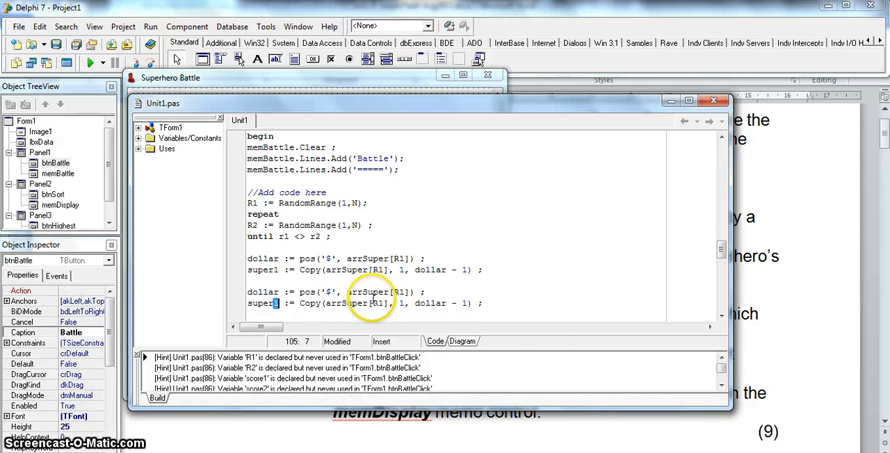
pyautogui.write('2')
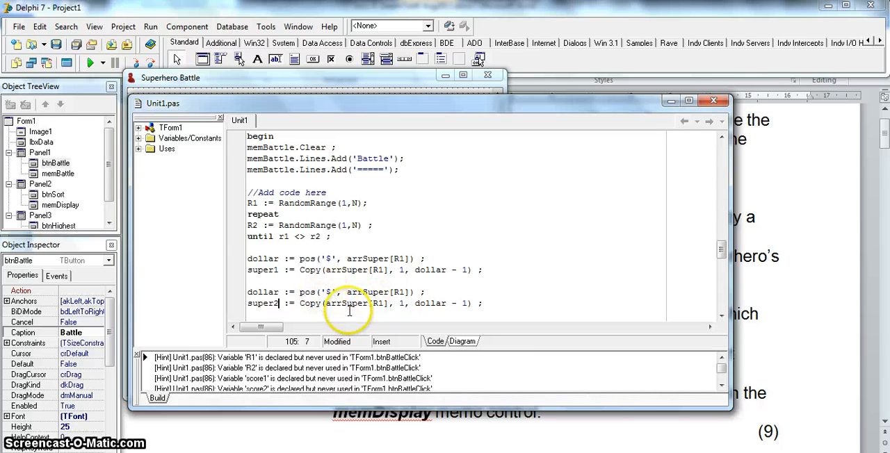
pyautogui.click(379, 303)
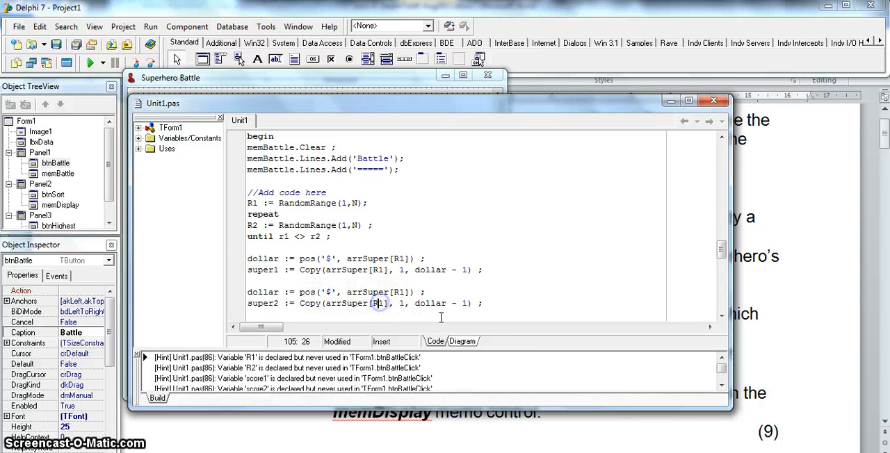
pyautogui.write('2')
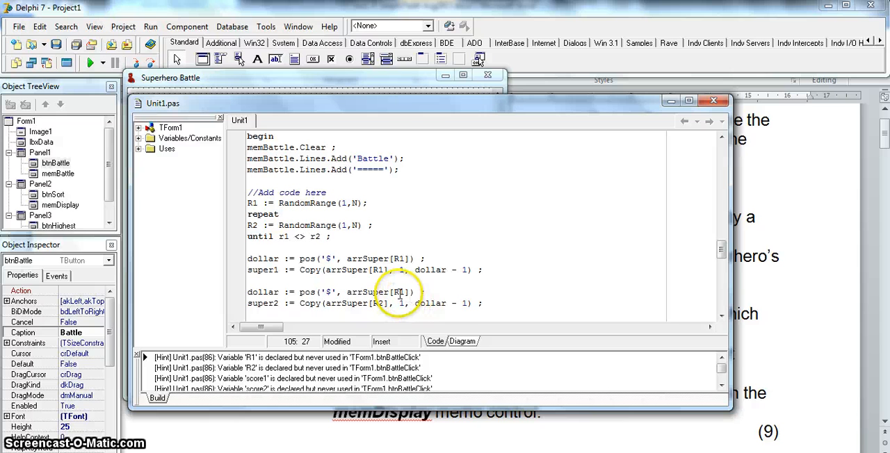
pyautogui.click(466, 304)
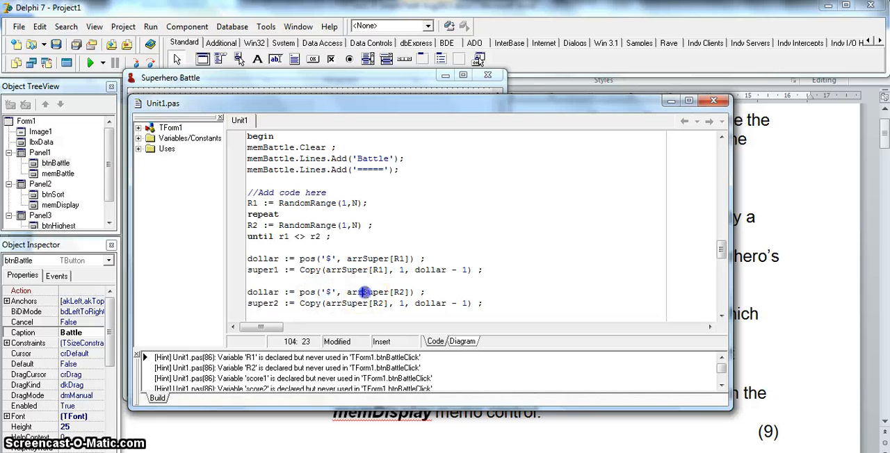
pyautogui.click(398, 292)
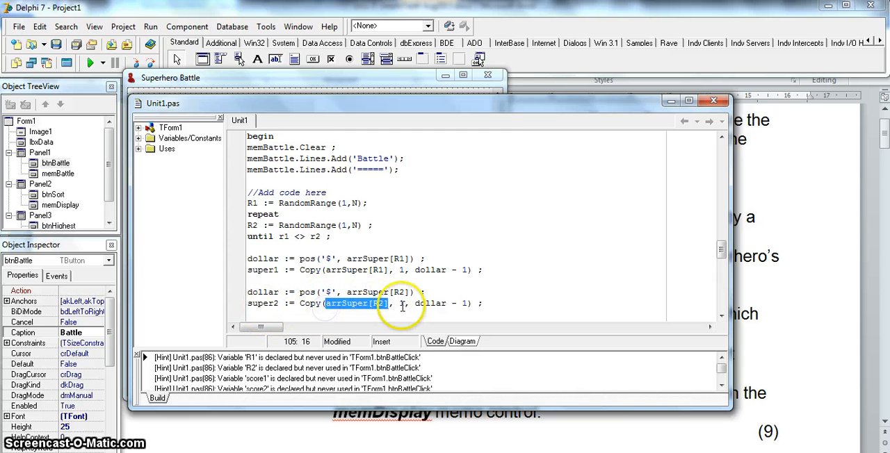
pyautogui.click(490, 304)
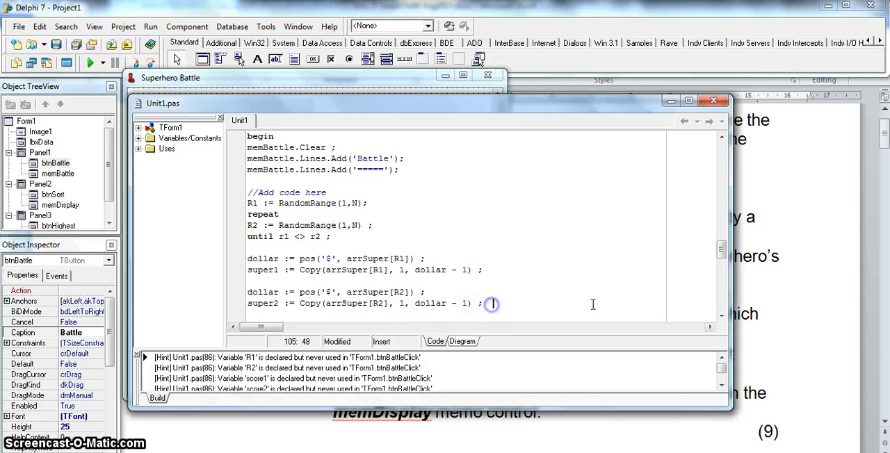
pyautogui.moveTo(610, 302)
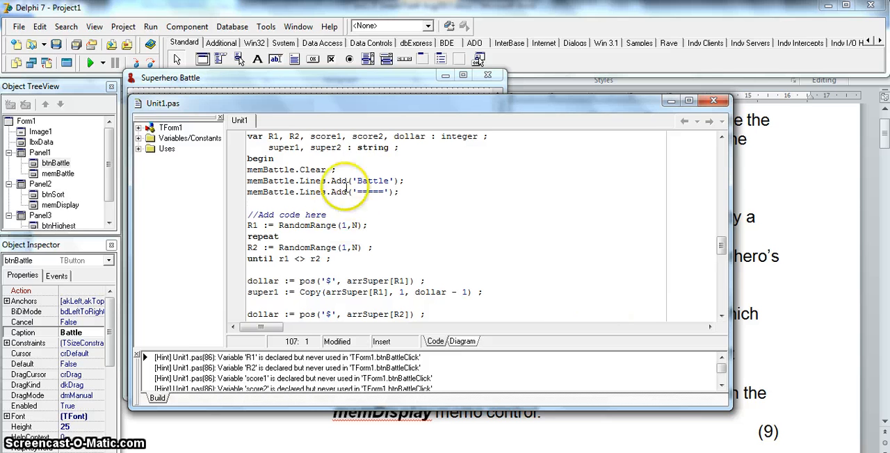
pyautogui.scroll(-3)
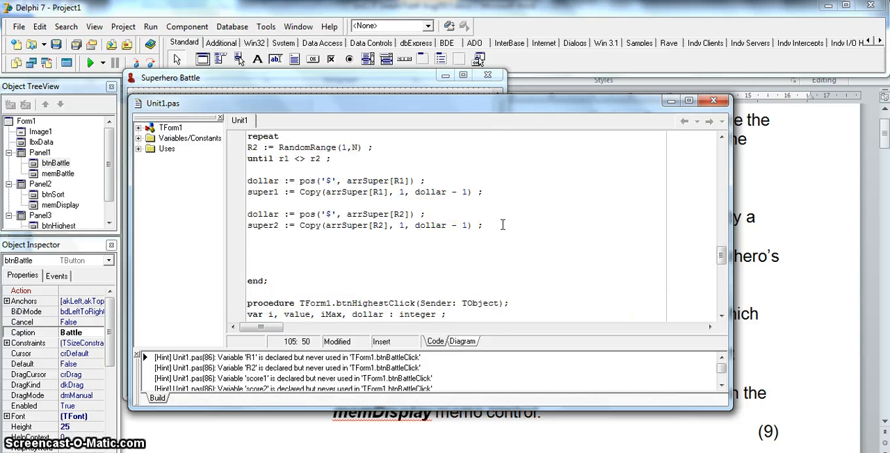
# Step: Type memBattle.Lines.Add(super1 + ' vs ' + super2); below the super2 line
pyautogui.write('memBattle.Lines.Add(')
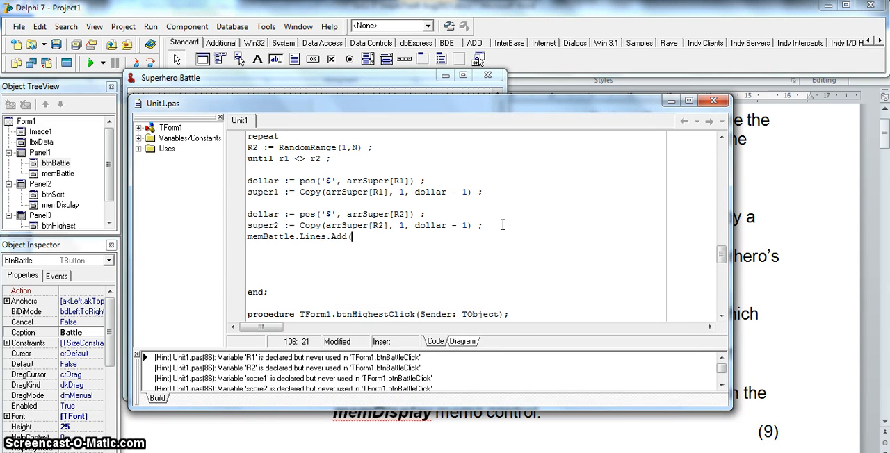
pyautogui.write('super')
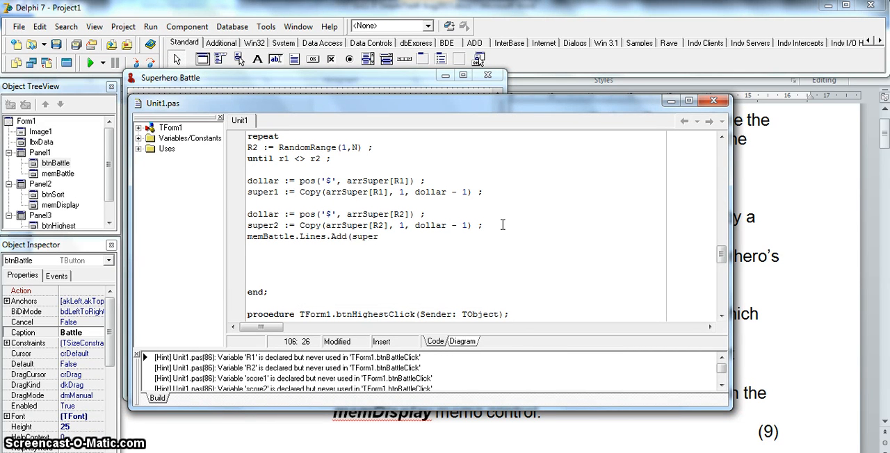
pyautogui.write('1')
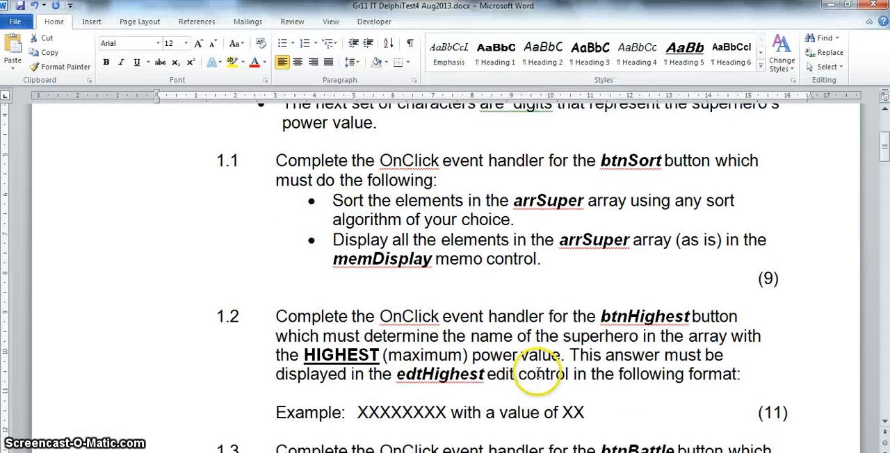
pyautogui.scroll(-3)
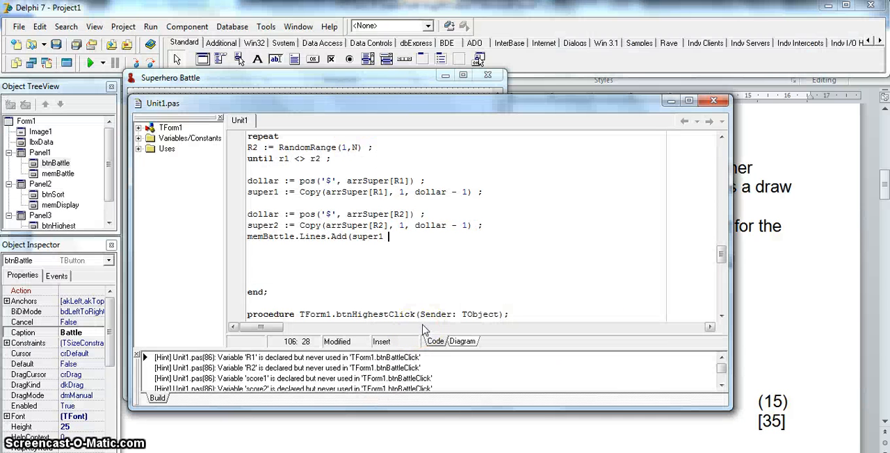
pyautogui.write("+ ' vs '")
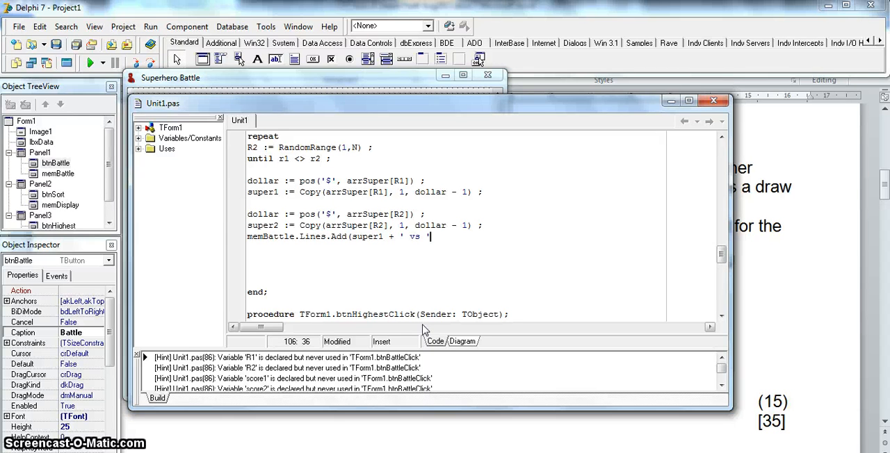
pyautogui.write('+ super')
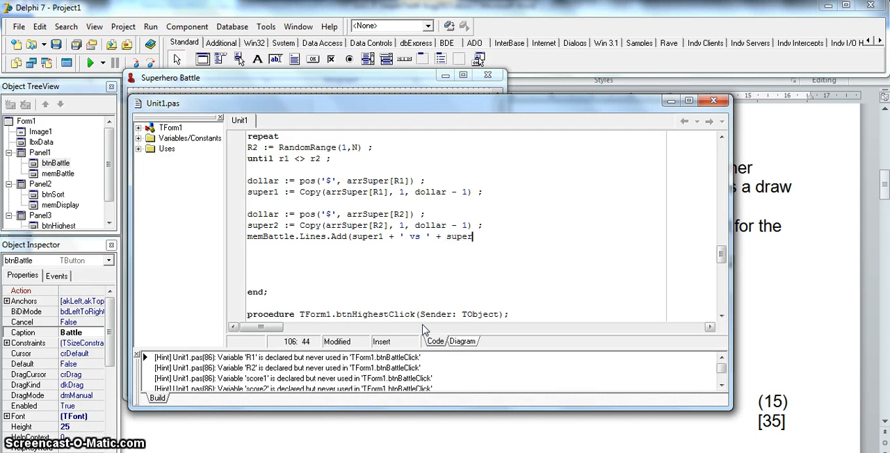
pyautogui.write('2) ;')
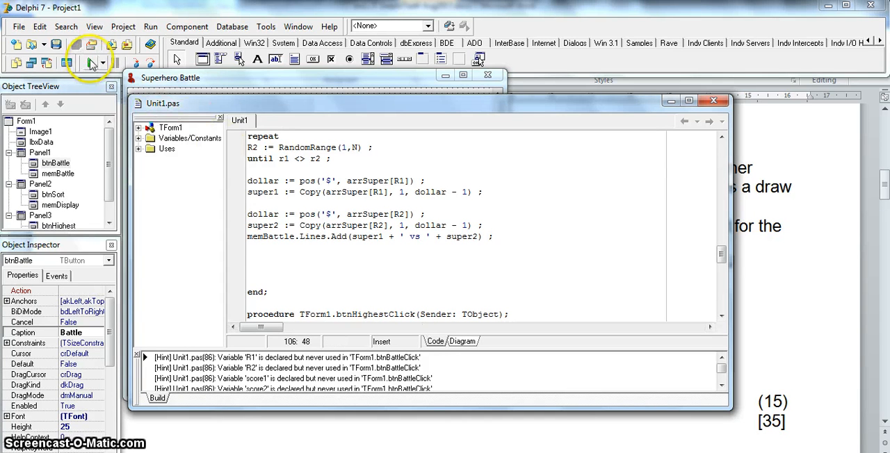
# Step: Run the app, fire three battles to confirm random hero matchups, then close it
pyautogui.click(90, 63)
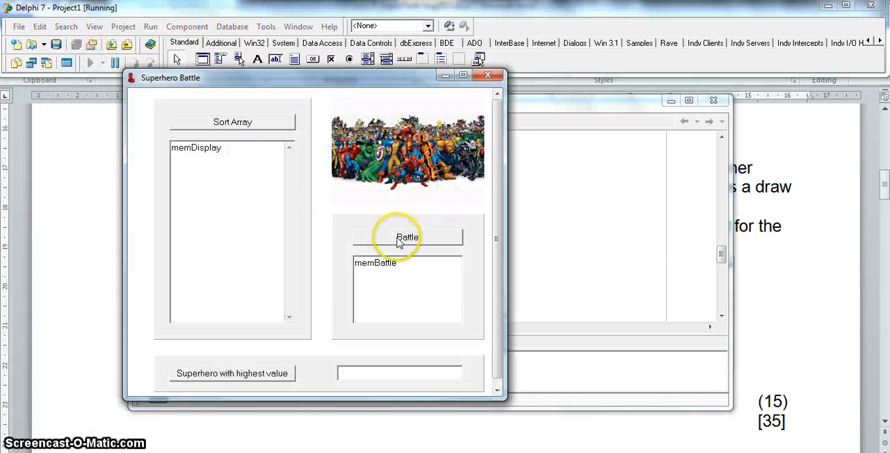
pyautogui.click(407, 237)
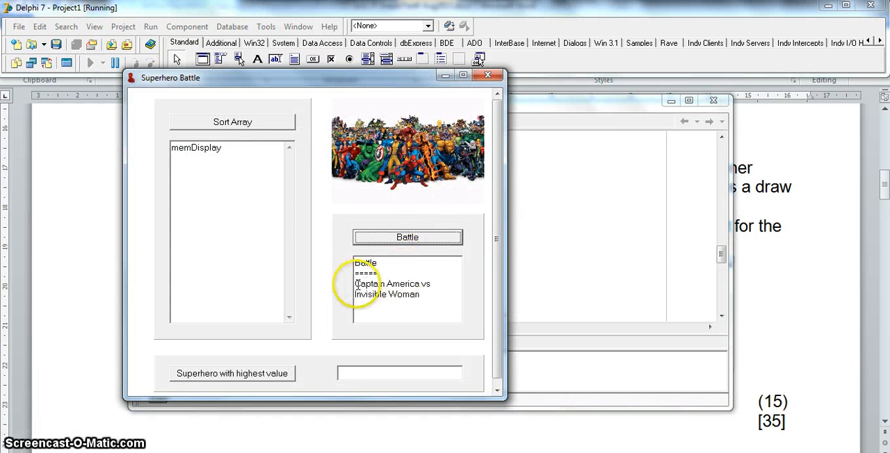
pyautogui.click(407, 238)
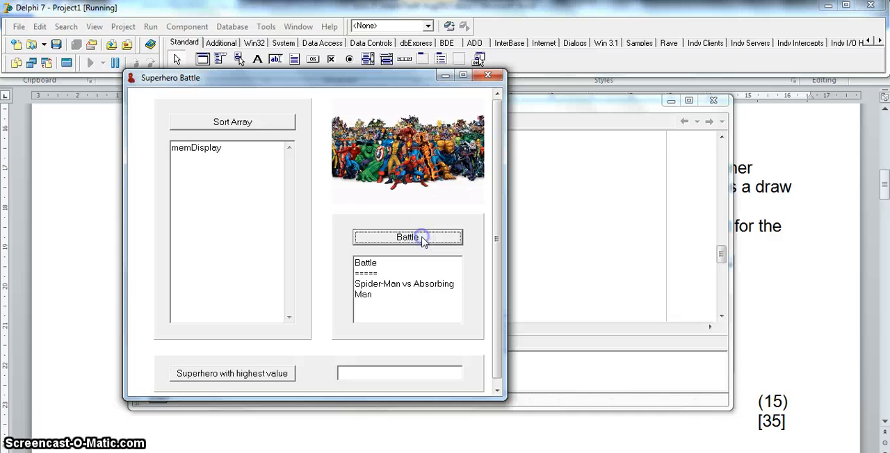
pyautogui.click(407, 237)
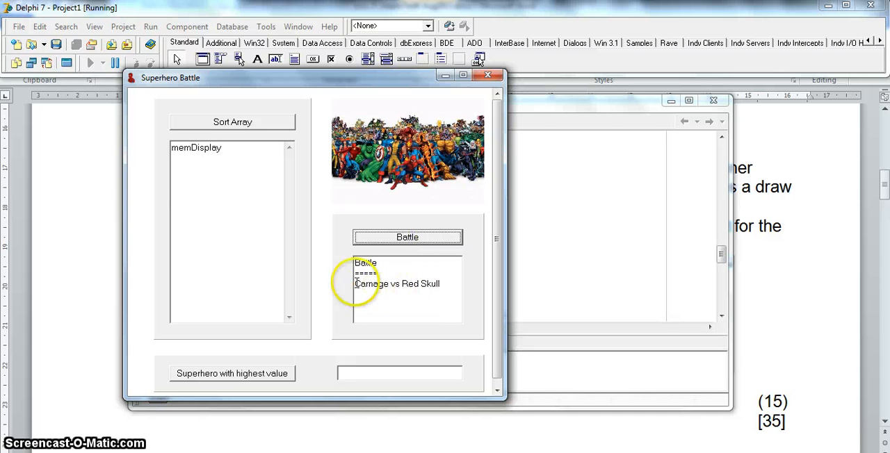
pyautogui.moveTo(388, 287)
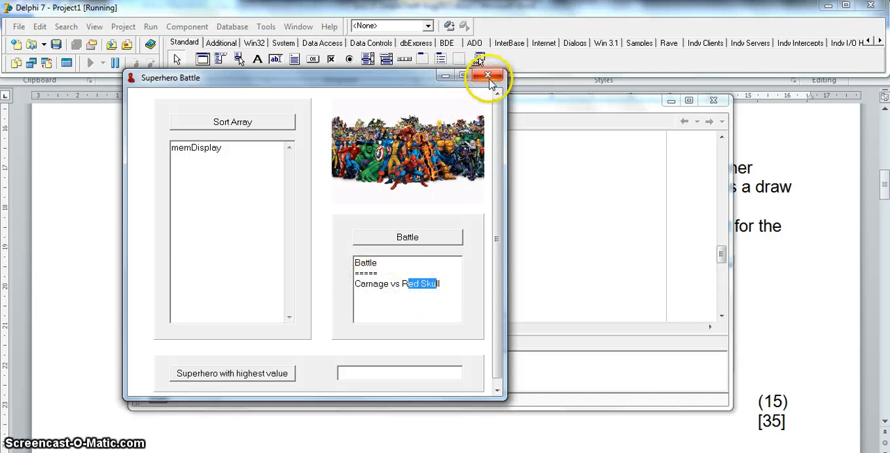
pyautogui.click(489, 76)
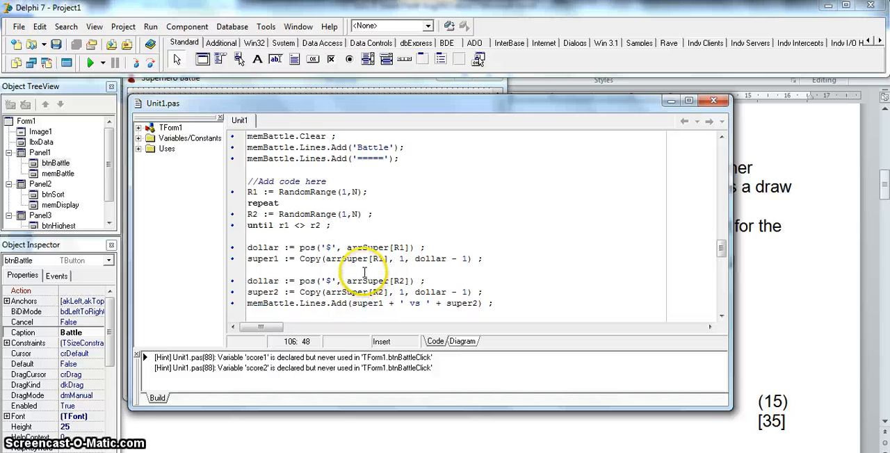
# Step: Below the super1 line, type score1 := Copy(arrSuper[R1], dollar+1
pyautogui.scroll(3)
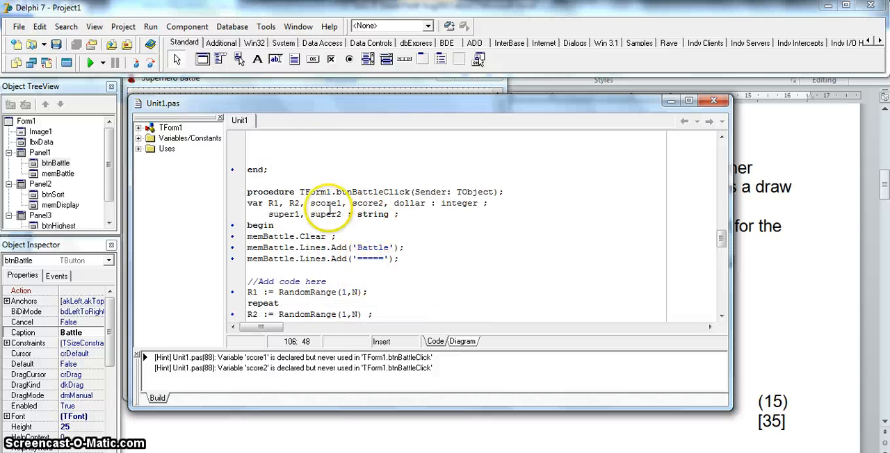
pyautogui.doubleClick(324, 203)
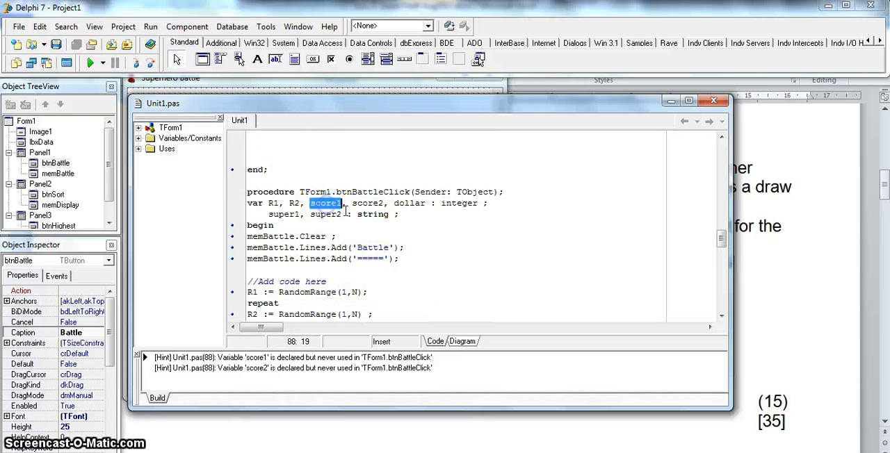
pyautogui.scroll(-3)
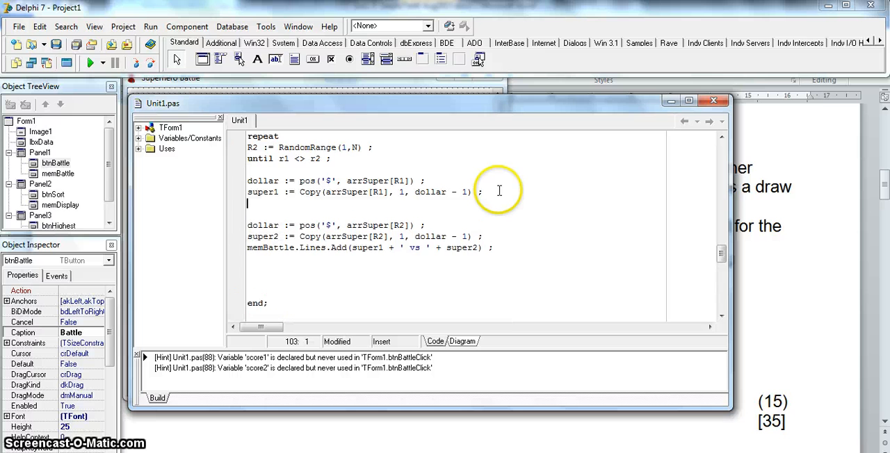
pyautogui.write('score1')
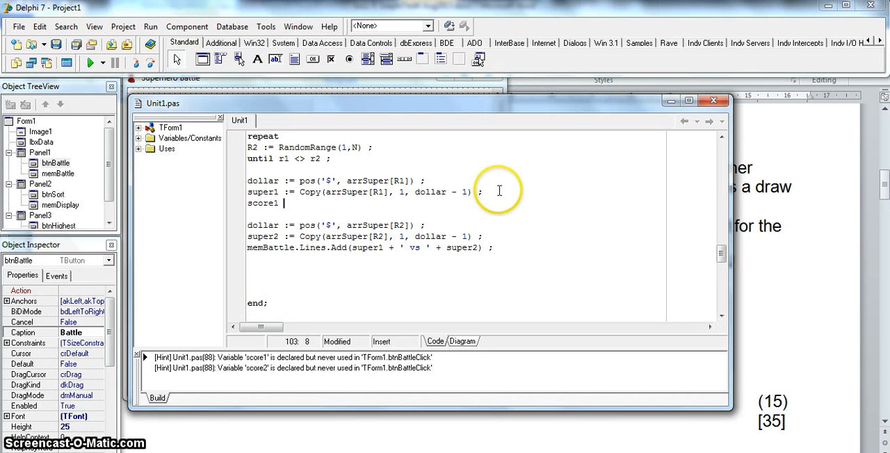
pyautogui.write(':= Copy')
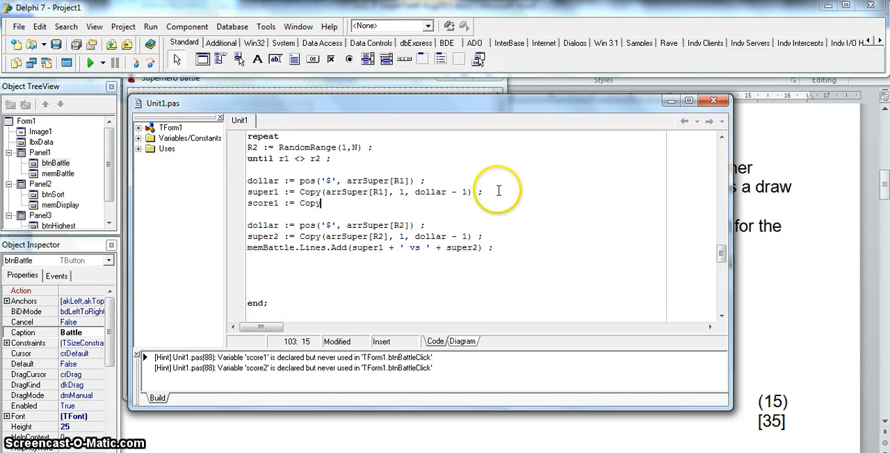
pyautogui.write('(arrSuper')
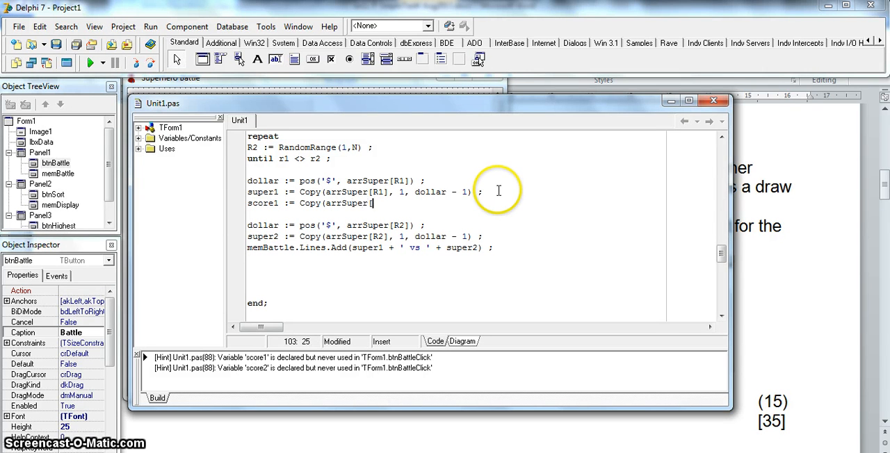
pyautogui.write('[R1]')
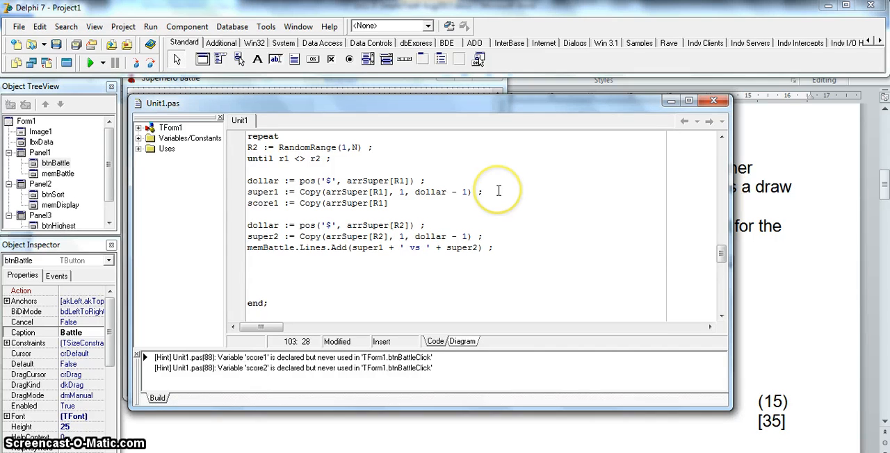
pyautogui.write(', dollar')
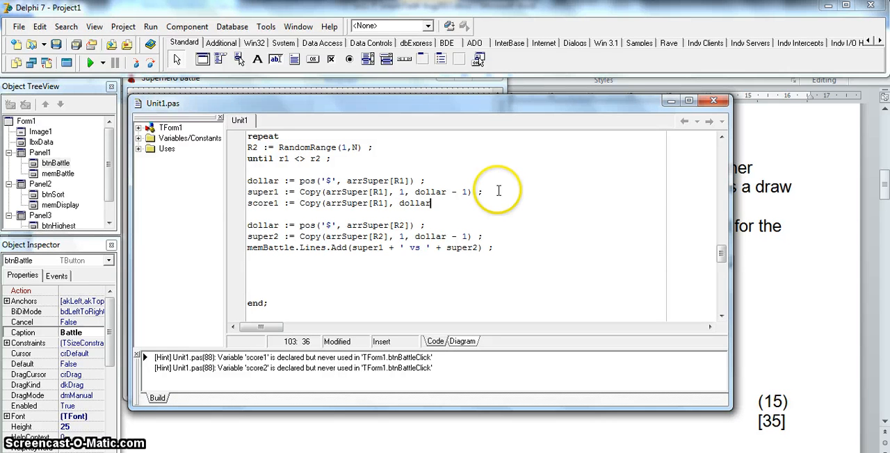
pyautogui.write('+1')
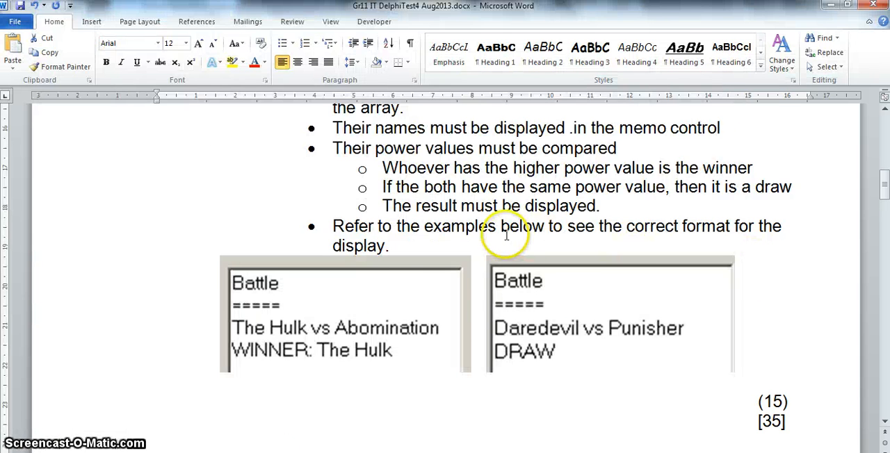
# Step: Scroll up in Word to the arrSuper string format example
pyautogui.scroll(3)
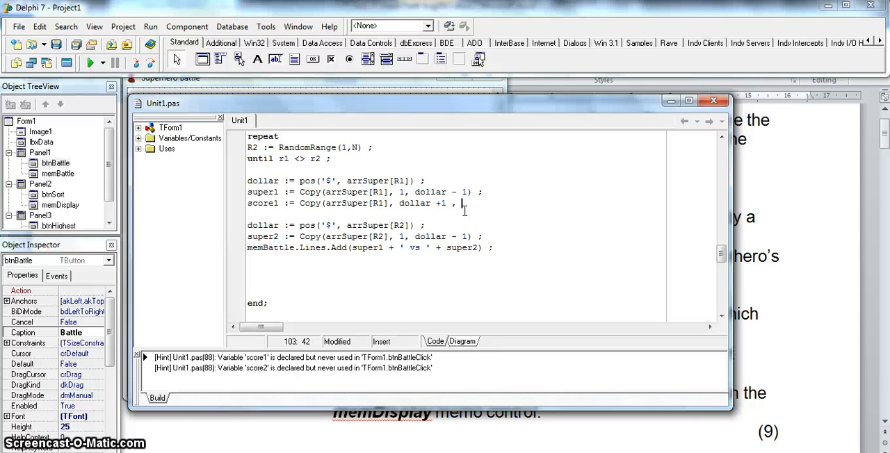
# Step: Complete the line as score1 := StrToInt(Copy(arrSuper[R1], dollar +1, 8))
pyautogui.write('8')
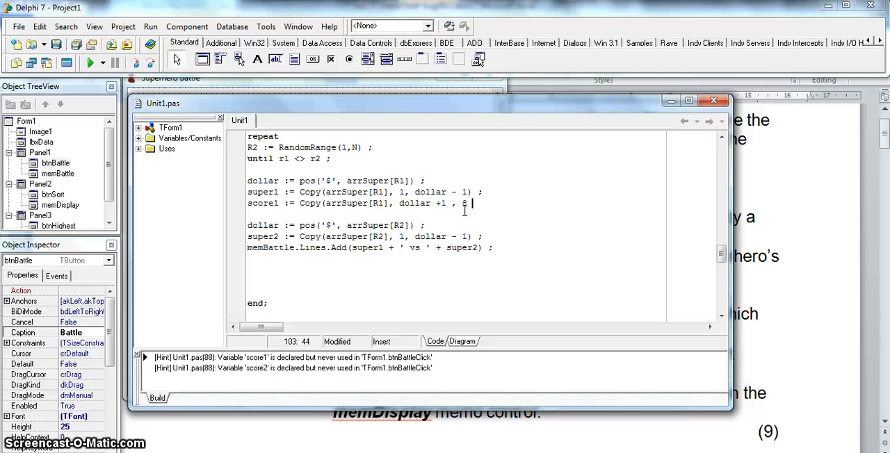
pyautogui.write(')')
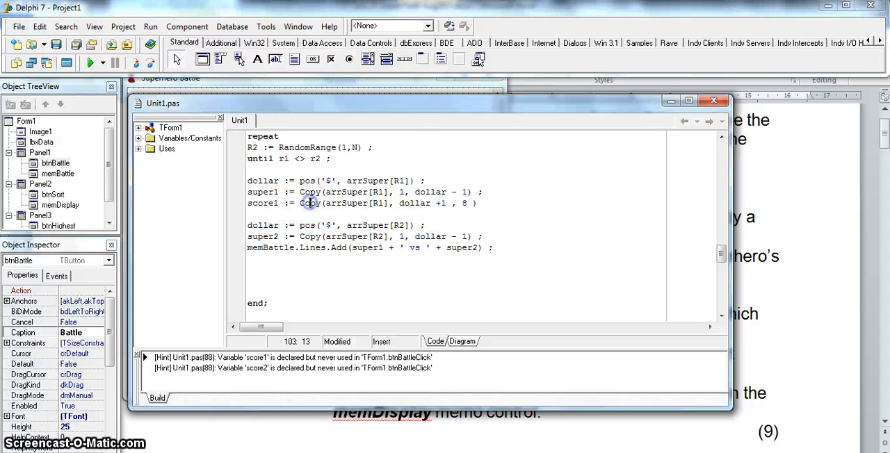
pyautogui.scroll(3)
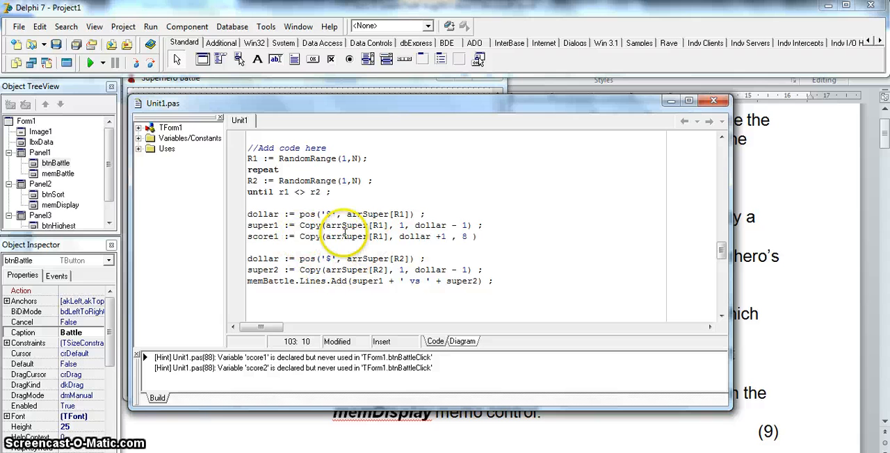
pyautogui.write('Str')
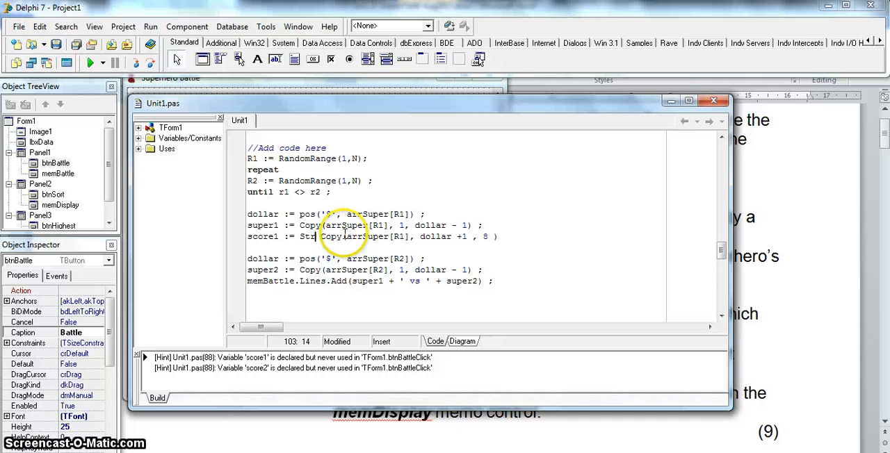
pyautogui.write('ToInt(')
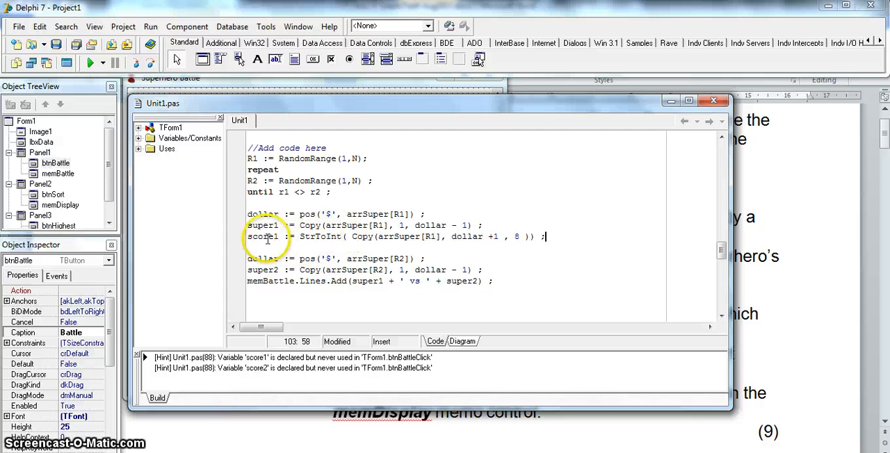
pyautogui.doubleClick(263, 225)
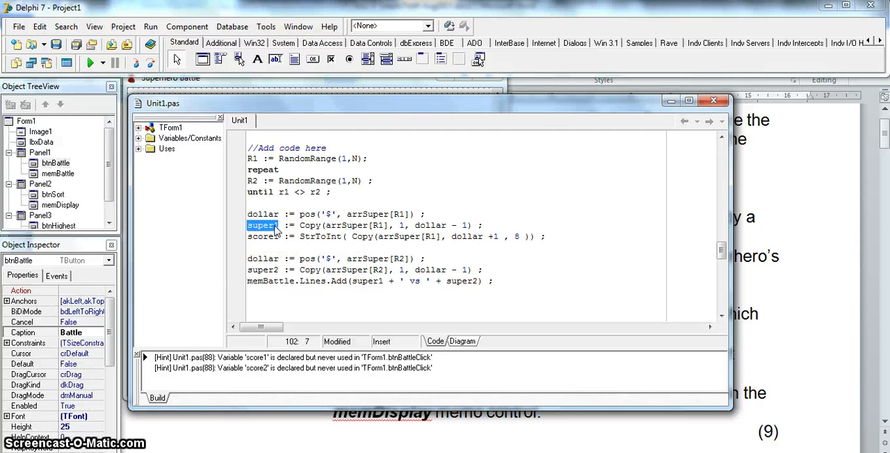
pyautogui.doubleClick(346, 226)
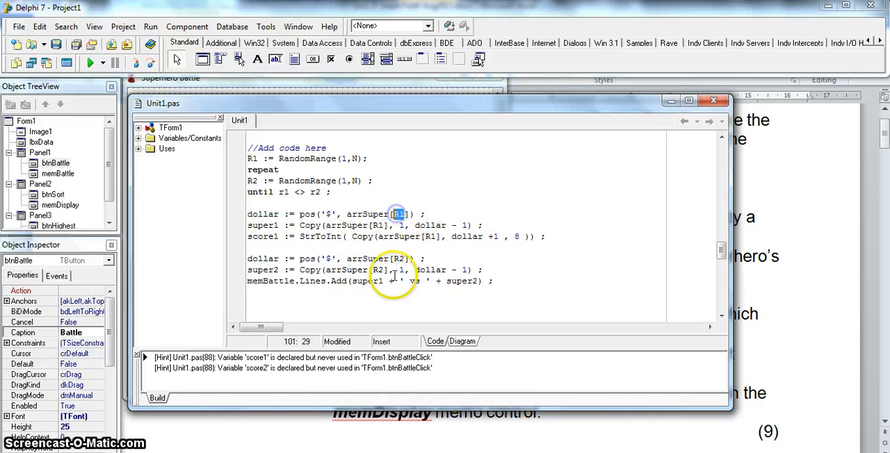
pyautogui.moveTo(526, 240)
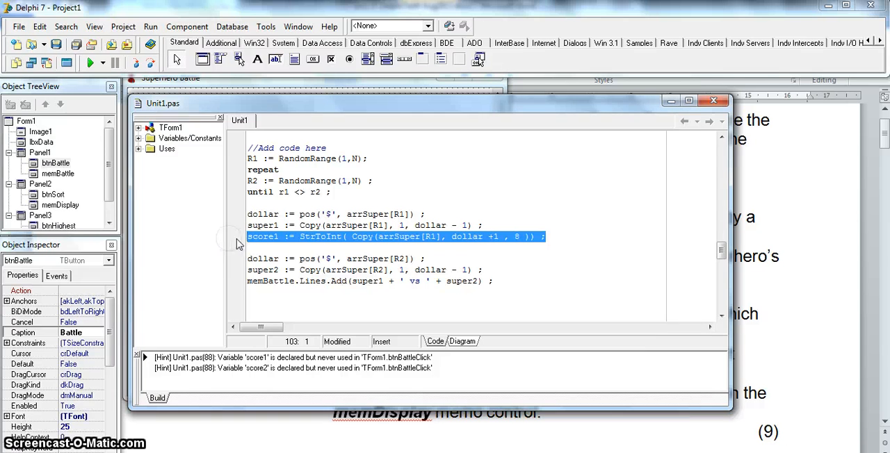
# Step: Paste the score1 := StrToInt(Copy(arrSuper[R1], dollar +1, 8)); line after super2
pyautogui.click(489, 270)
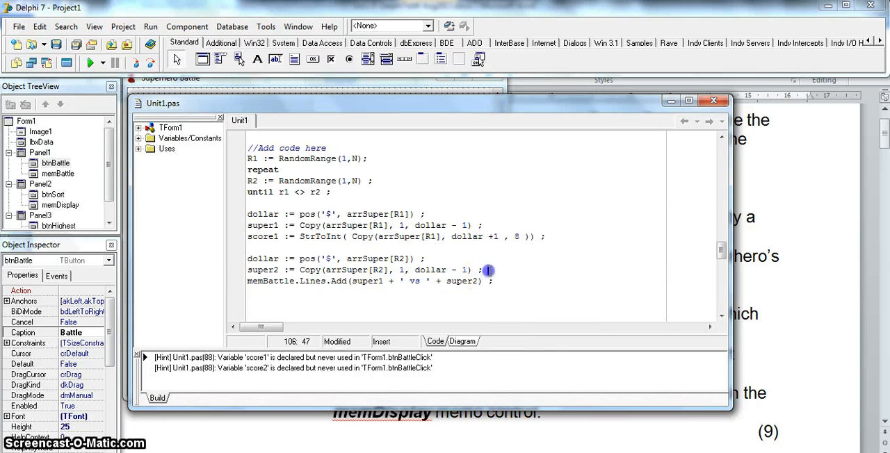
pyautogui.write('score1 := StrToInt( Copy(arrSuper[R1], dollar +1 , 8 )) ;')
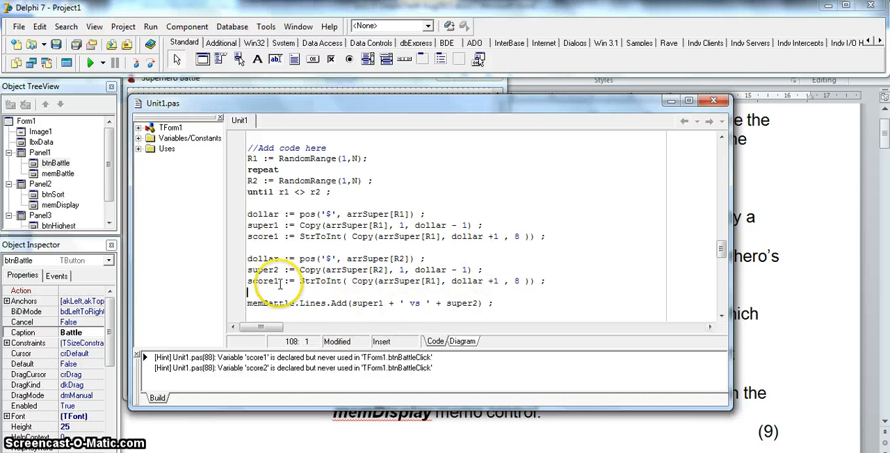
pyautogui.moveTo(275, 281)
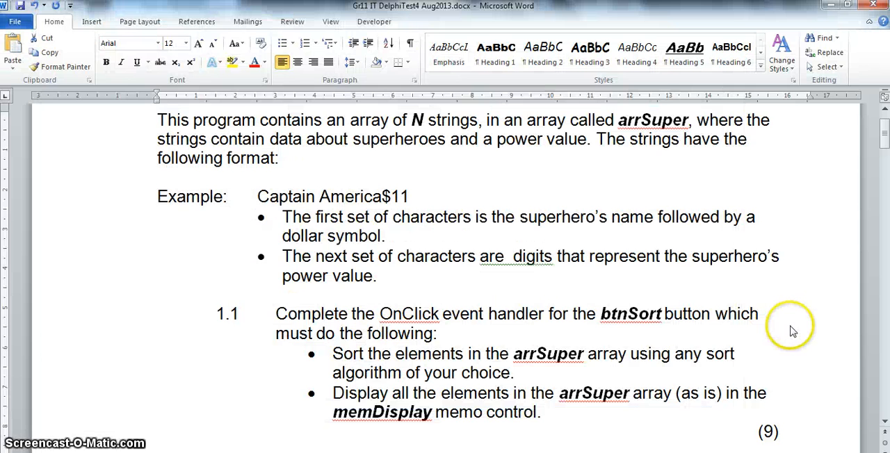
# Step: Scroll Word down to the sample 'WINNER: The Hulk' and DRAW outputs
pyautogui.scroll(-3)
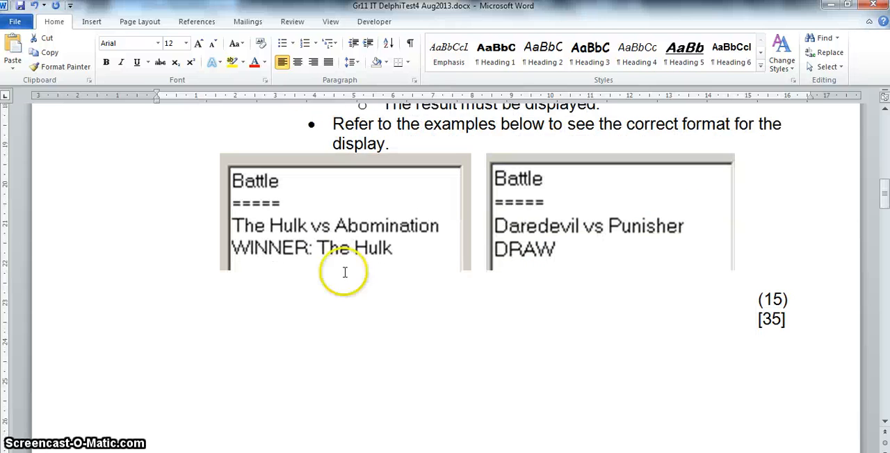
pyautogui.moveTo(372, 259)
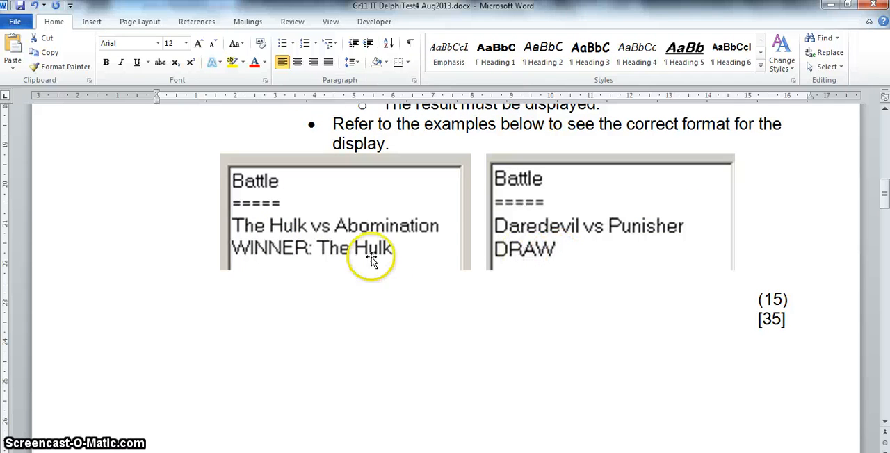
pyautogui.moveTo(550, 254)
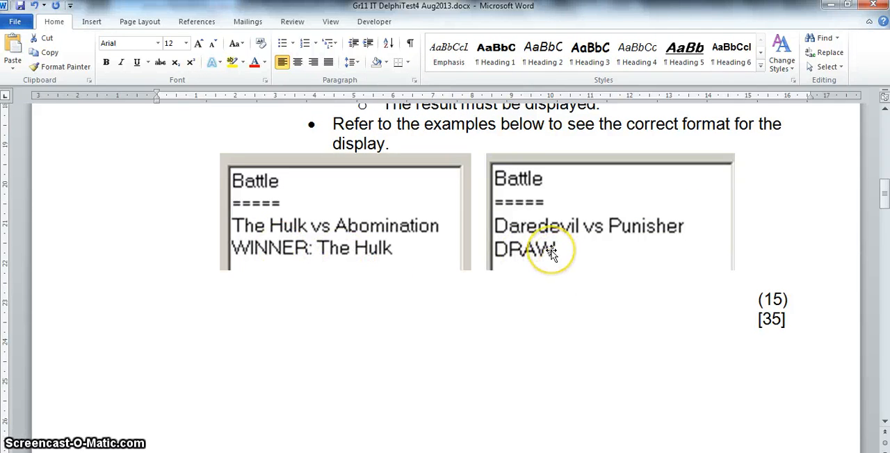
pyautogui.moveTo(306, 226)
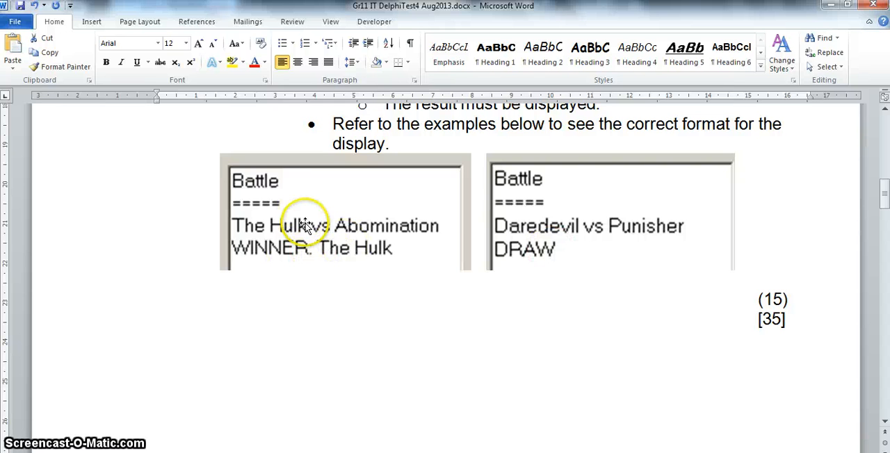
pyautogui.moveTo(463, 290)
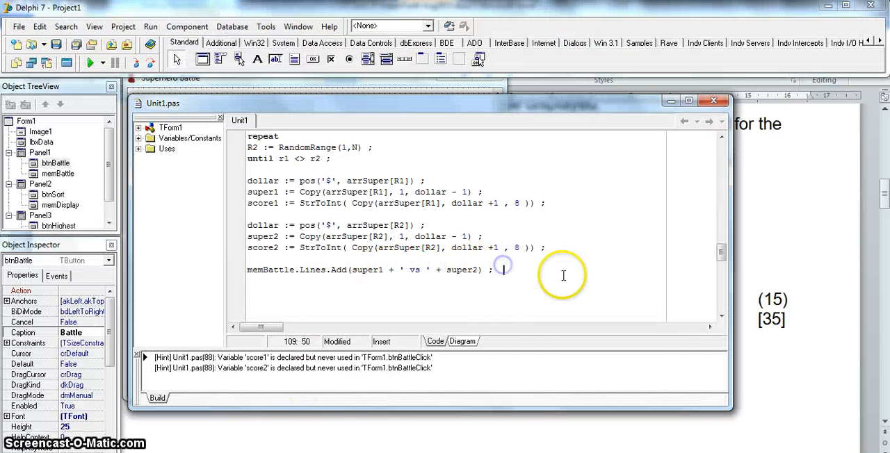
# Step: On a new line after the vs line, type the condition if score1 > score2 then
pyautogui.press('Return')
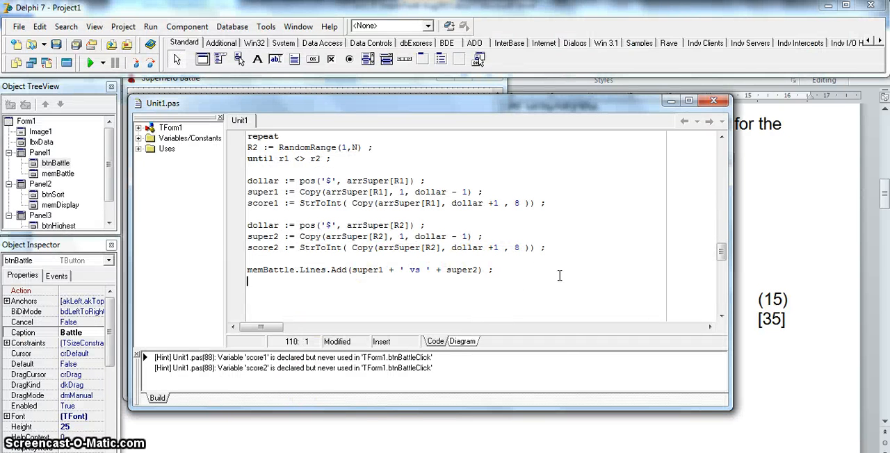
pyautogui.write('if sc')
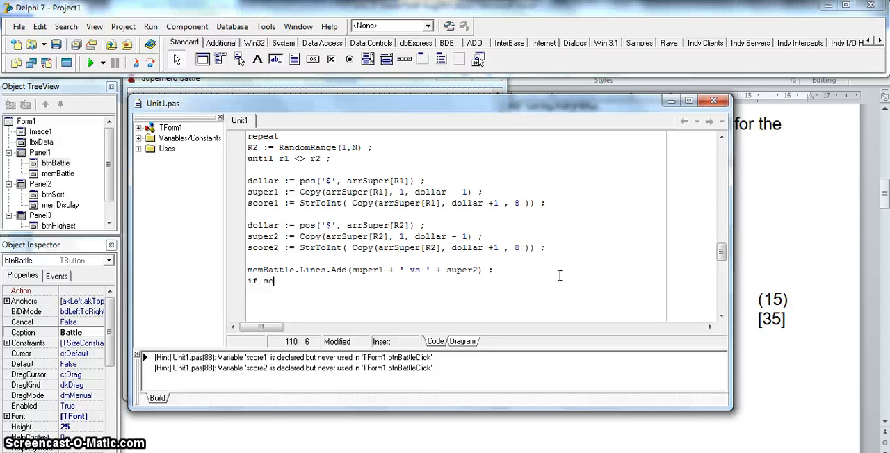
pyautogui.write('r')
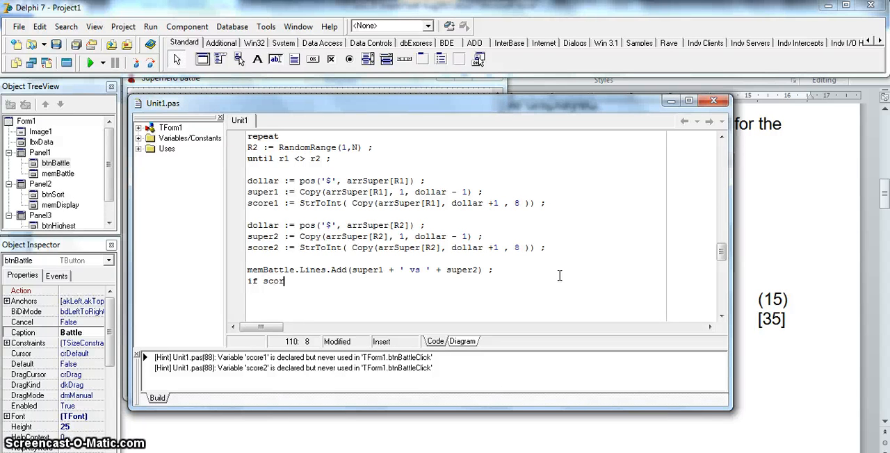
pyautogui.write('e1 > scor')
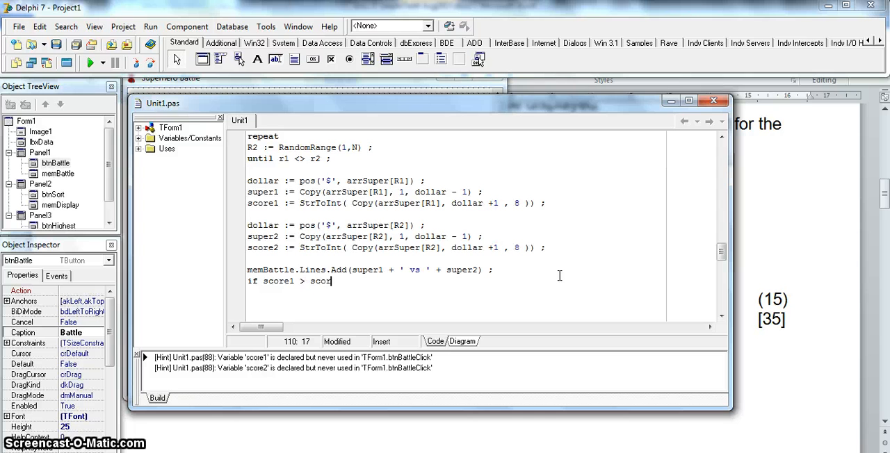
pyautogui.write('e2')
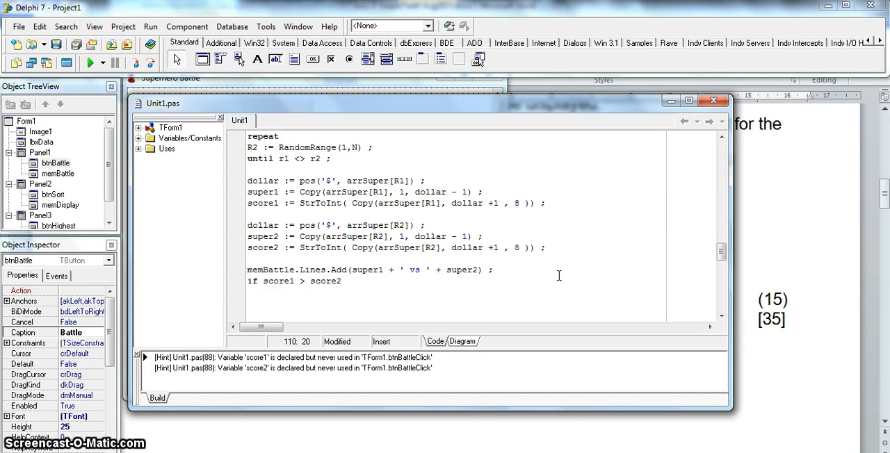
pyautogui.write('then')
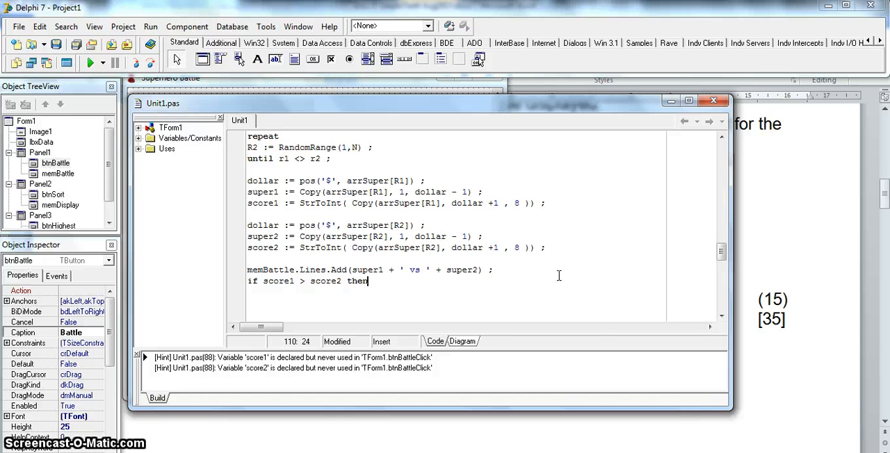
# Step: Add the then-clause memBattle.Lines.Add('WINNER: ' + super1)
pyautogui.write('memBattle.')
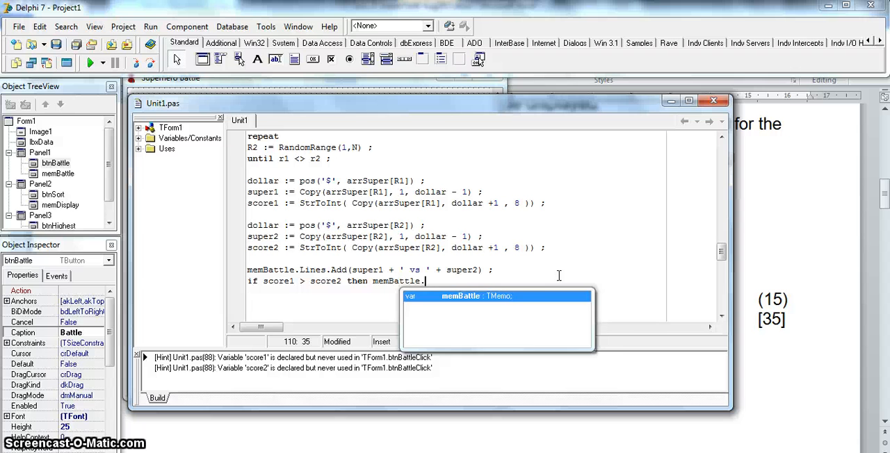
pyautogui.write('Lines.Add(')
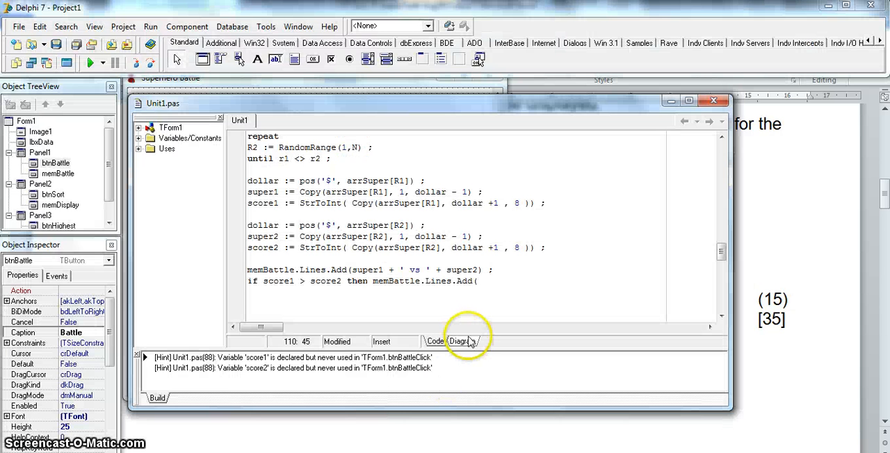
pyautogui.write("'WINNE")
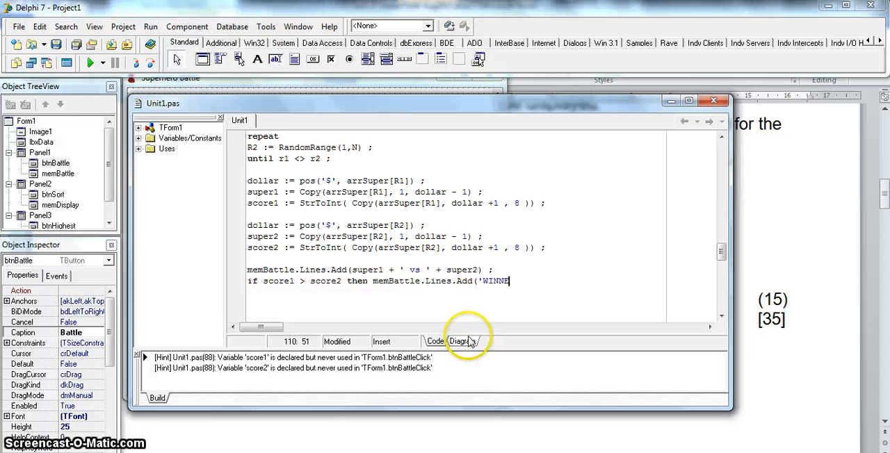
pyautogui.write("R: '")
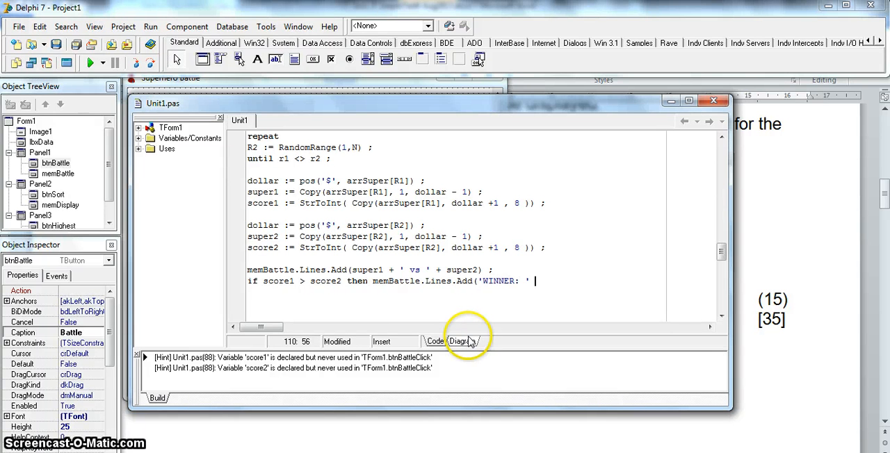
pyautogui.write('+ s')
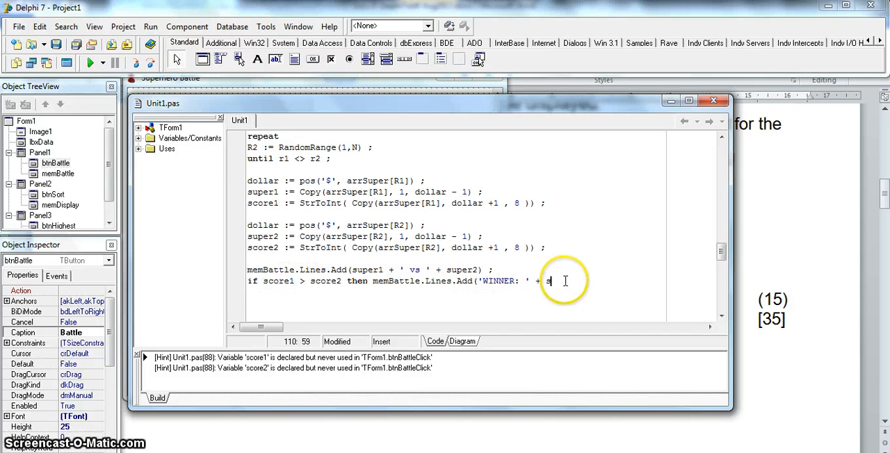
pyautogui.write('uper1')
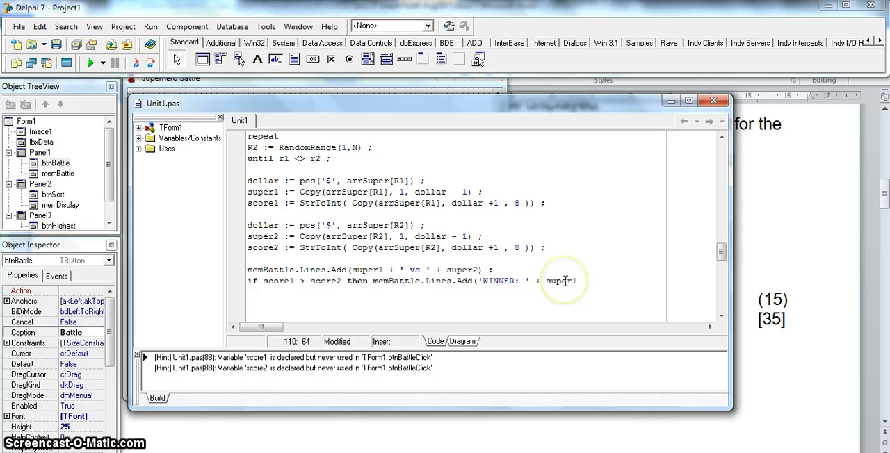
pyautogui.moveTo(616, 290)
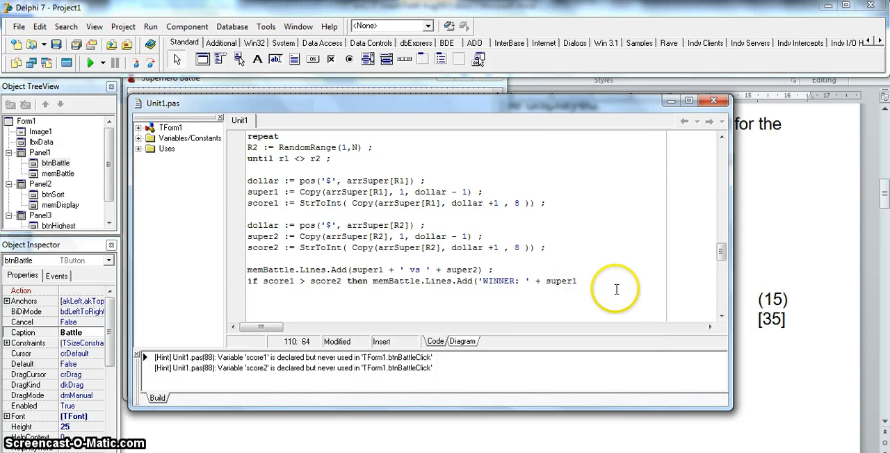
pyautogui.write(')')
pyautogui.write('else score2 > score')
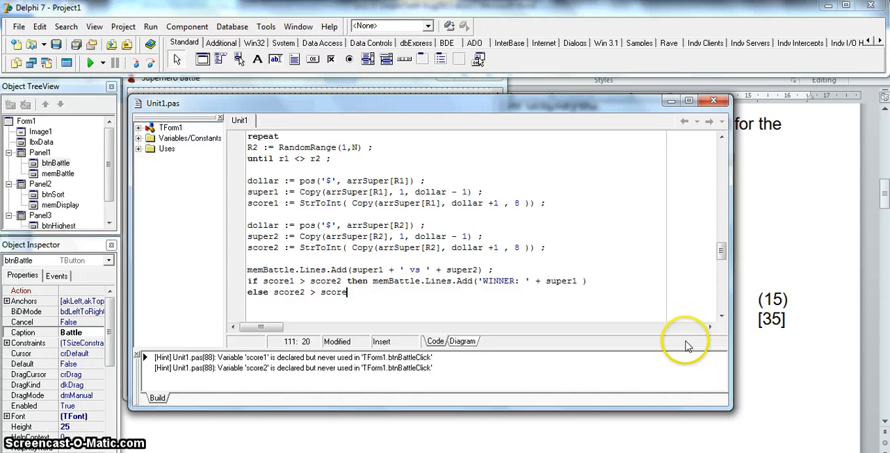
# Step: Finish the else score2 > score1 line with a then-clause adding 'WINNER: ' + super2
pyautogui.write('1')
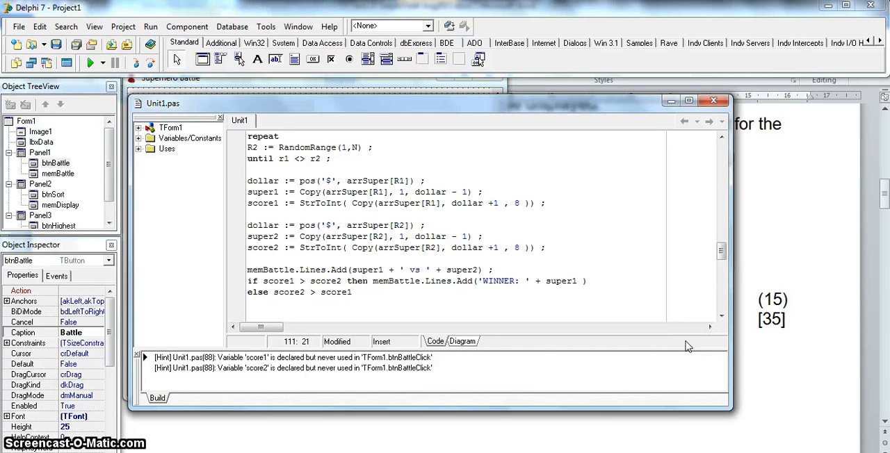
pyautogui.click(346, 281)
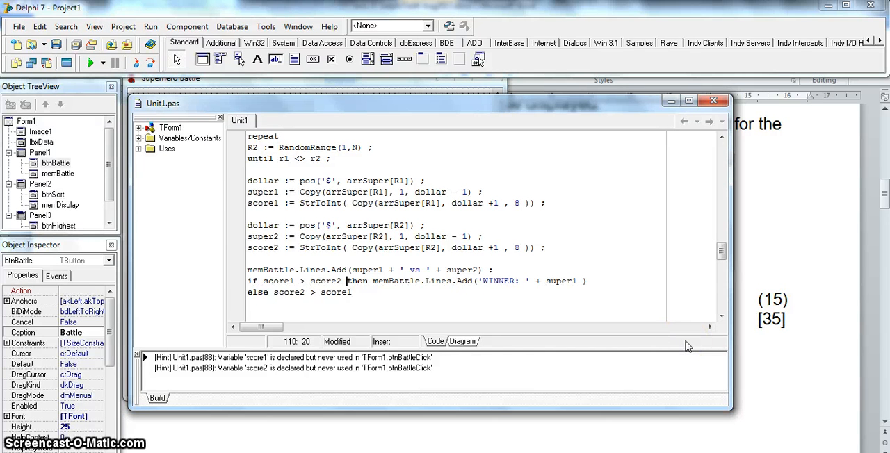
pyautogui.moveTo(346, 281); pyautogui.dragTo(586, 281)
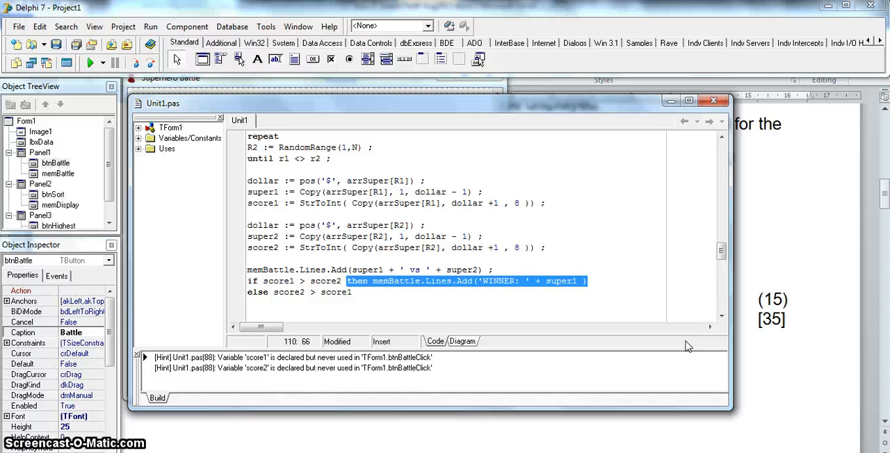
pyautogui.click(355, 292)
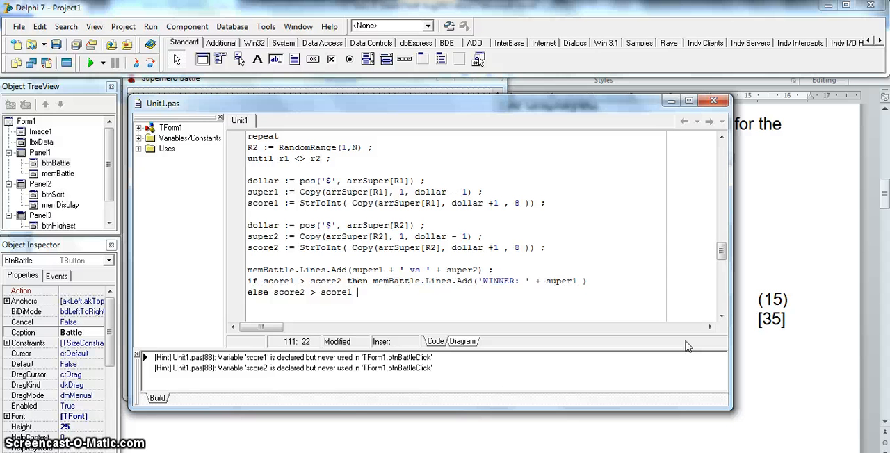
pyautogui.write("then memBattle.Lines.Add('WINNER: ' + super2 )")
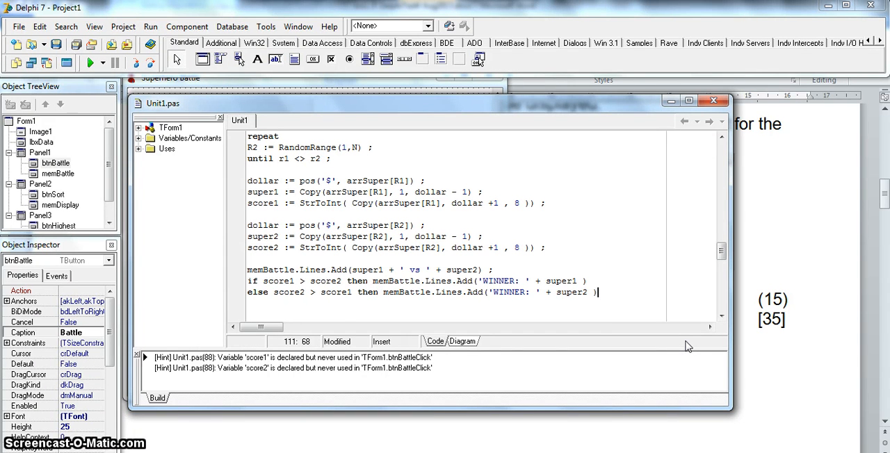
pyautogui.click(339, 281)
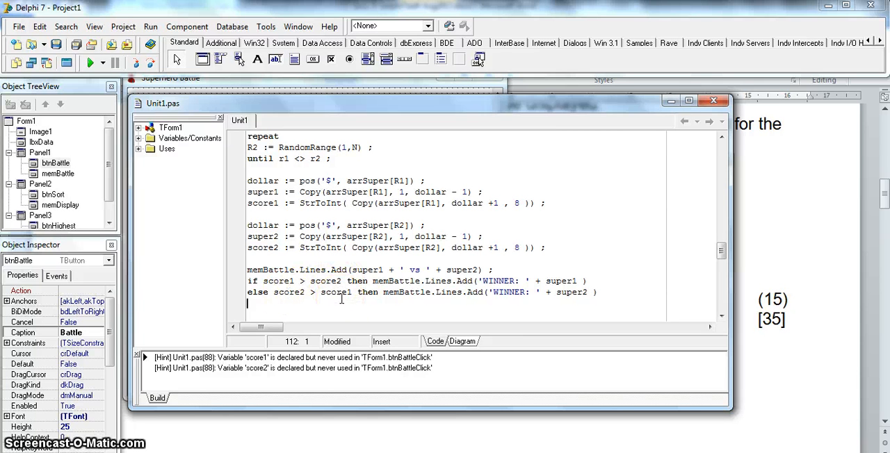
# Step: Add a final else that adds 'DRAW' to memBattle, reworking the pasted WINNER clause
pyautogui.write('else')
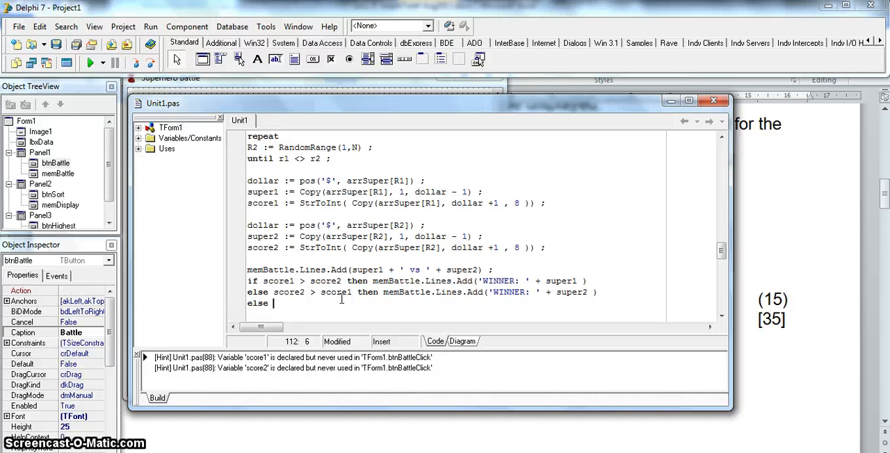
pyautogui.write("then memBattle.Lines.Add('WINNER: ' + super1 )")
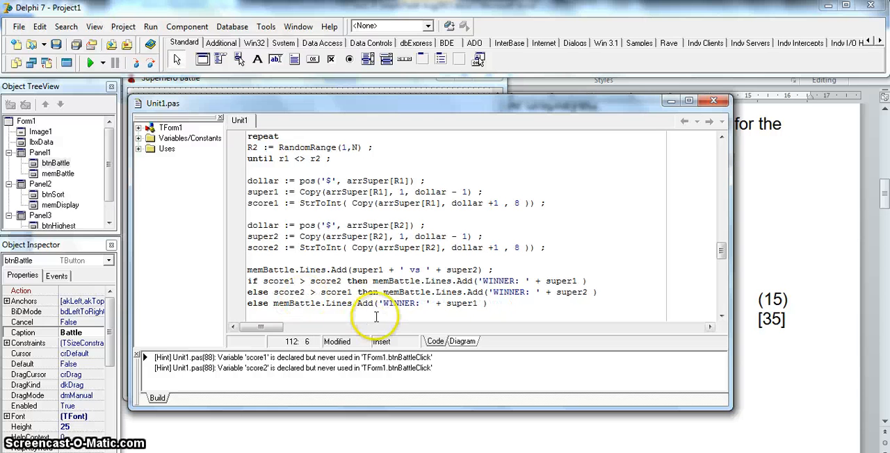
pyautogui.doubleClick(398, 303)
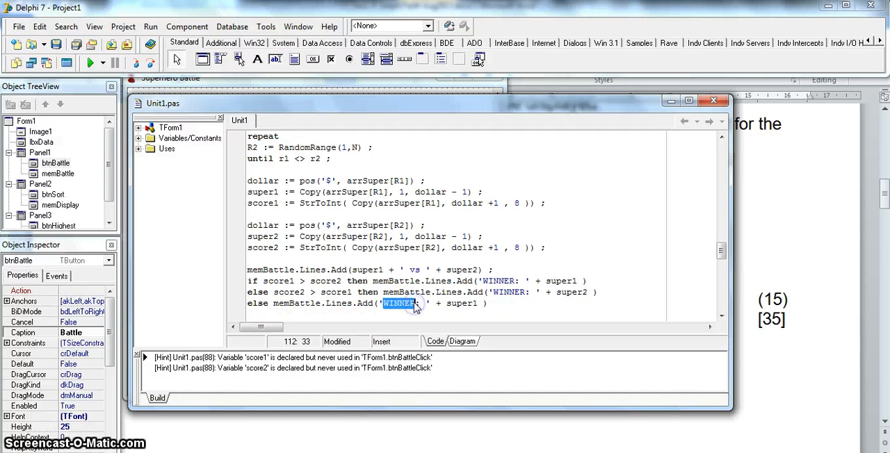
pyautogui.write('DRAW')
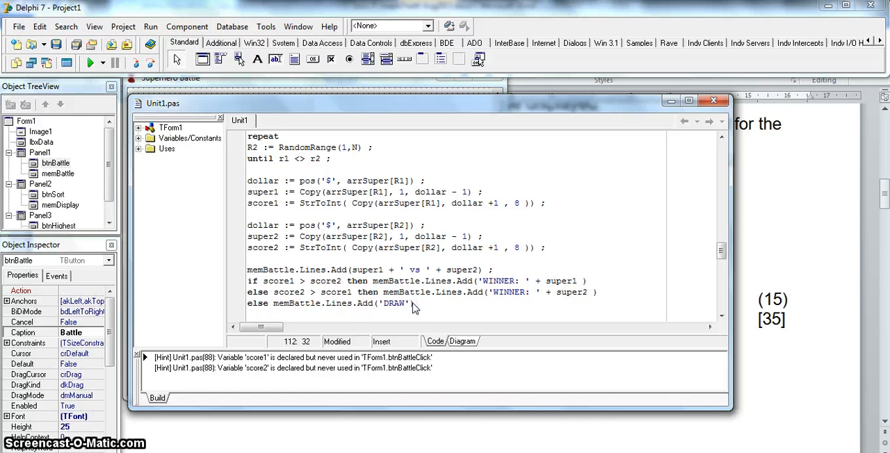
pyautogui.write(');')
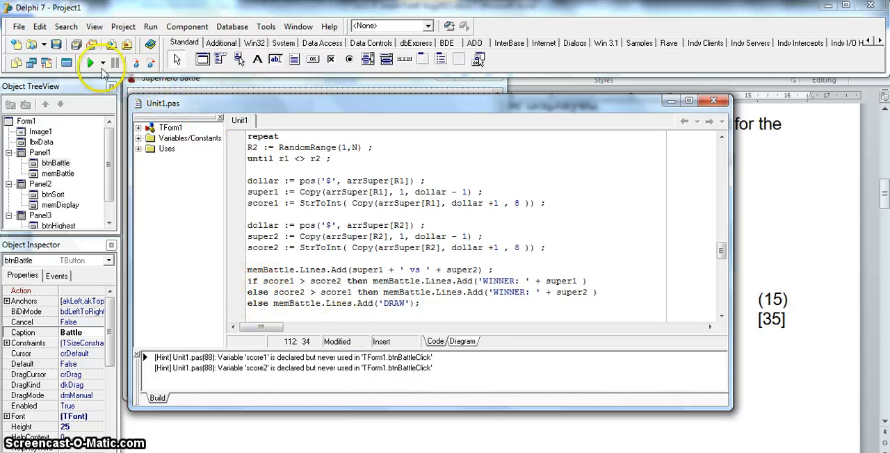
pyautogui.click(90, 63)
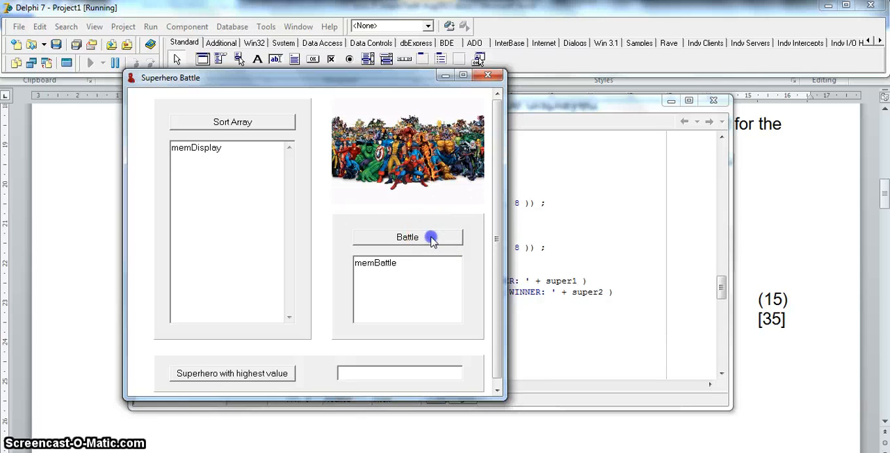
# Step: Run six battles until one ends in a DRAW, then sort the hero array into the list
pyautogui.click(407, 238)
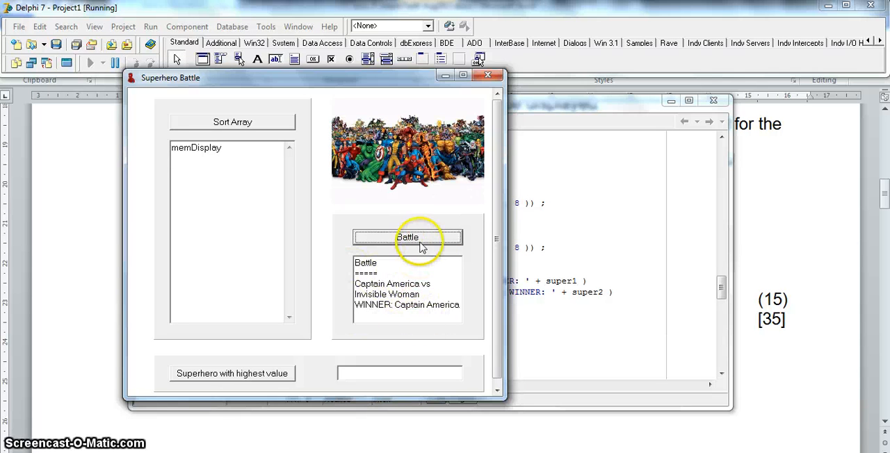
pyautogui.click(407, 237)
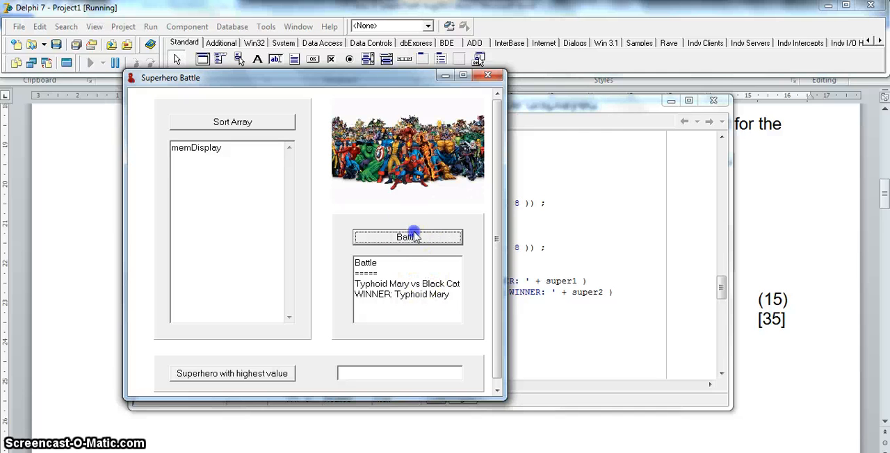
pyautogui.click(408, 237)
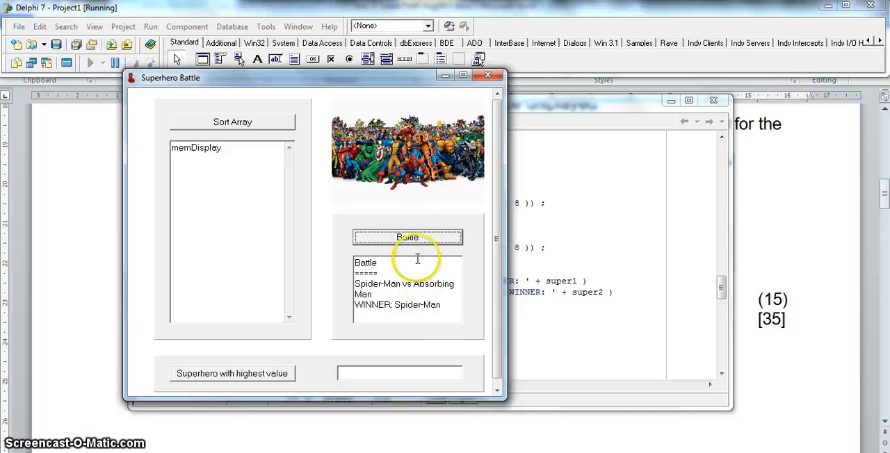
pyautogui.click(407, 237)
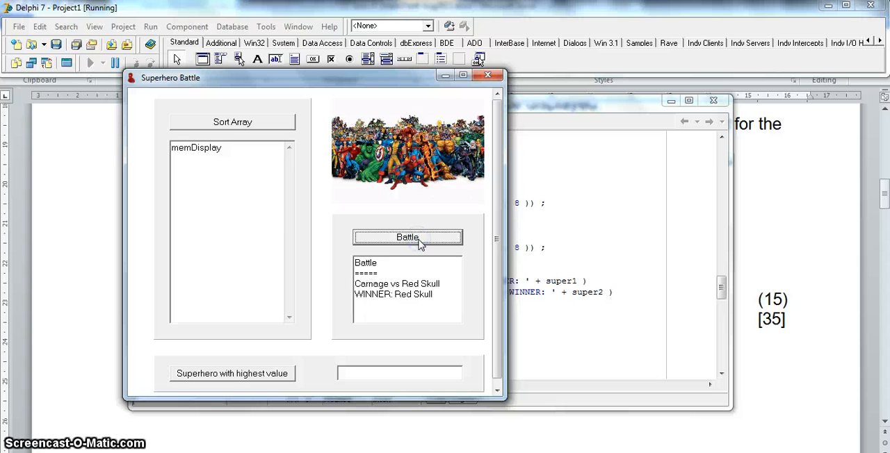
pyautogui.click(407, 237)
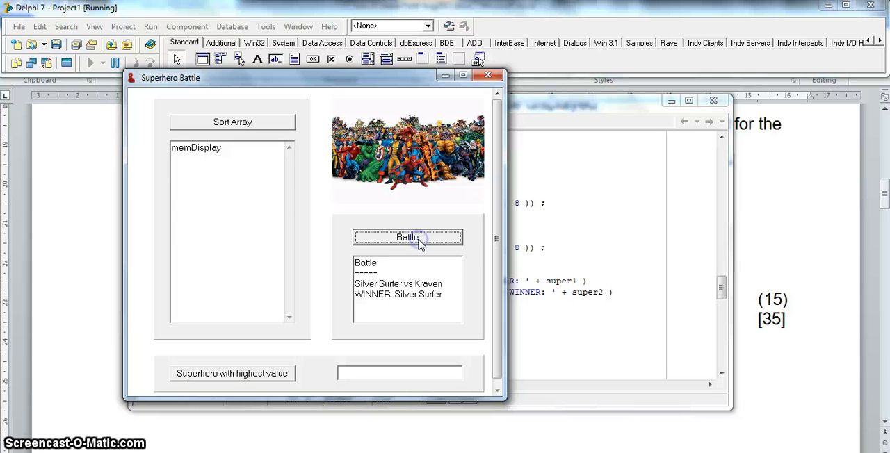
pyautogui.click(407, 238)
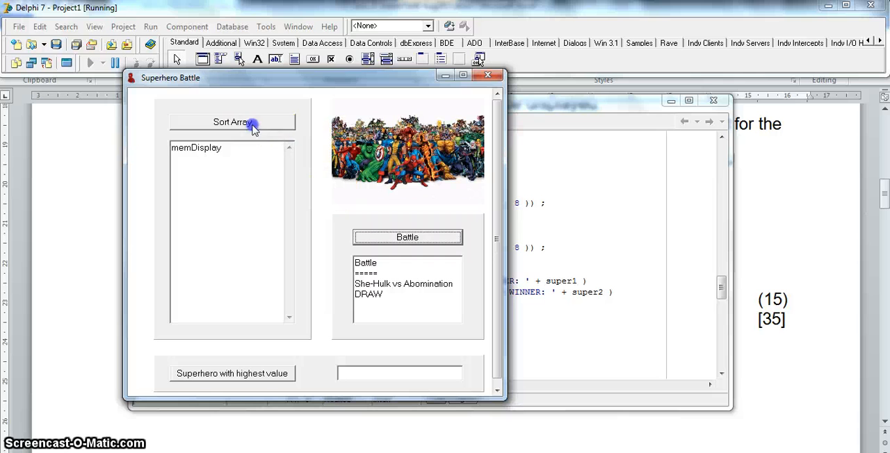
pyautogui.click(232, 374)
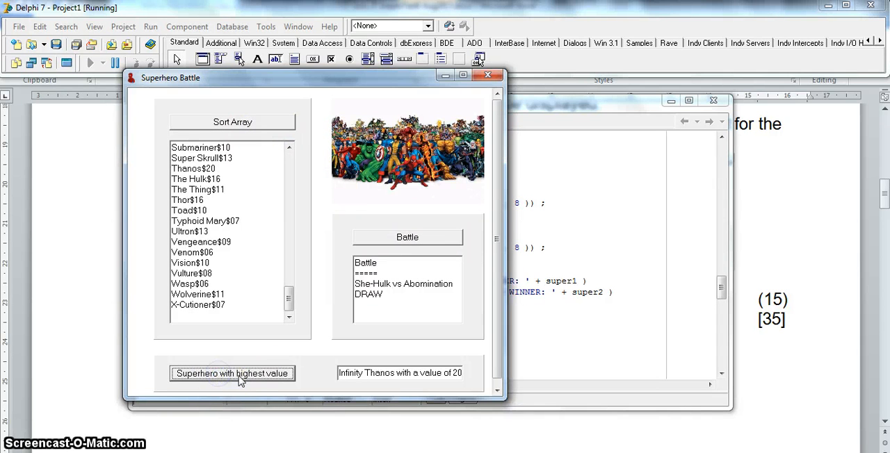